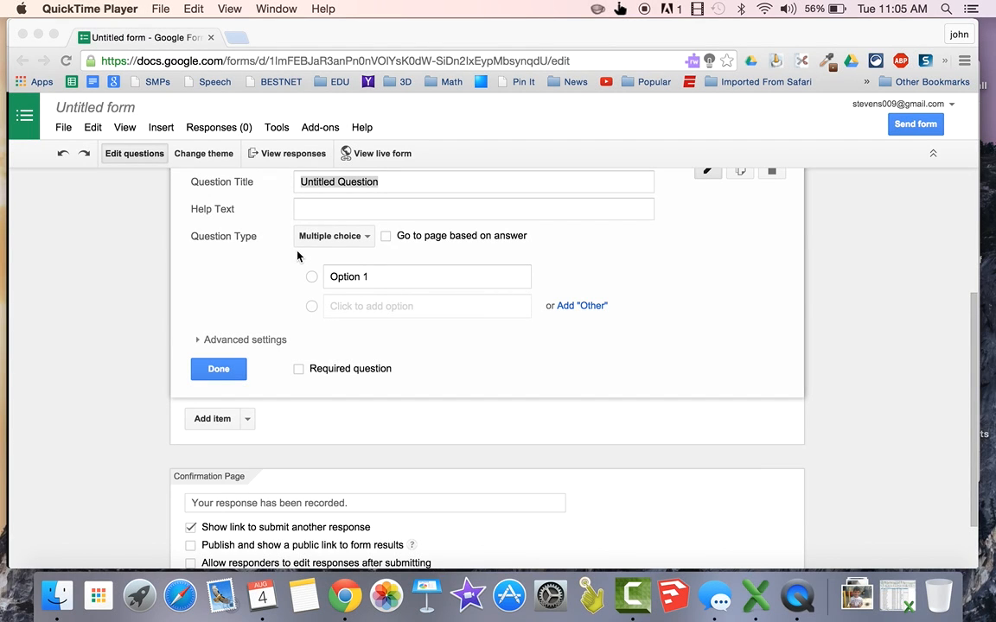
# - Open the rename prompt for the untitled form
pyautogui.click(95, 107)
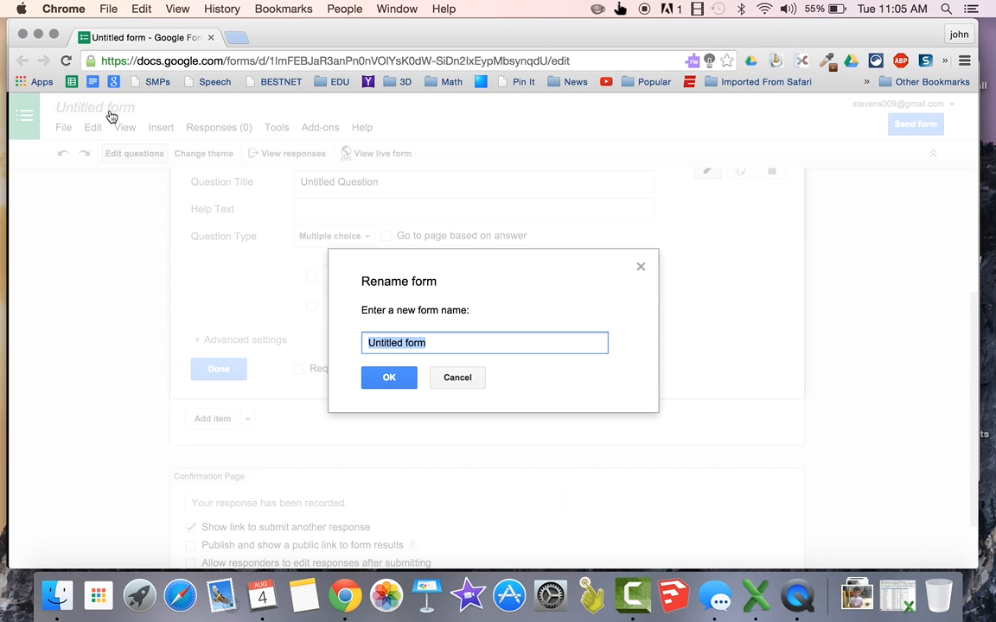
# - Rename the form to 'Fill In The Blank Quiz' and confirm
pyautogui.write('Fill In')
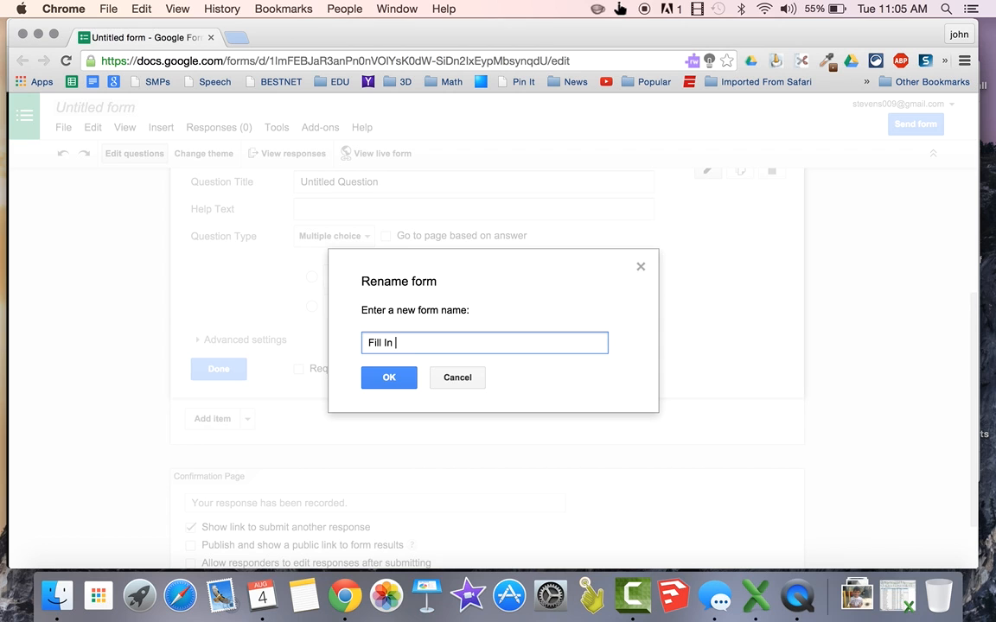
pyautogui.write('The Blank')
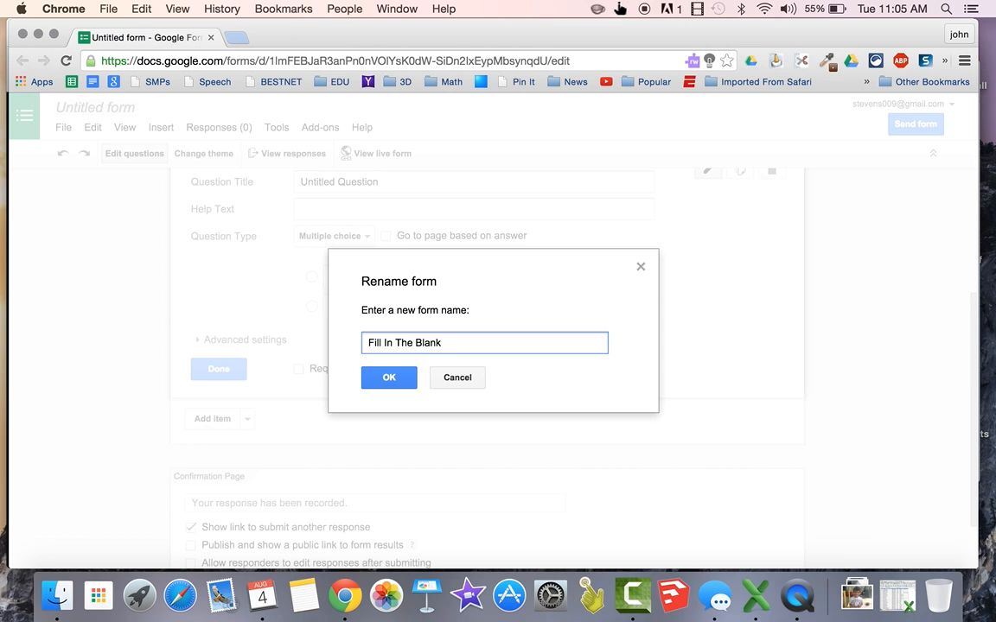
pyautogui.write('Quiz')
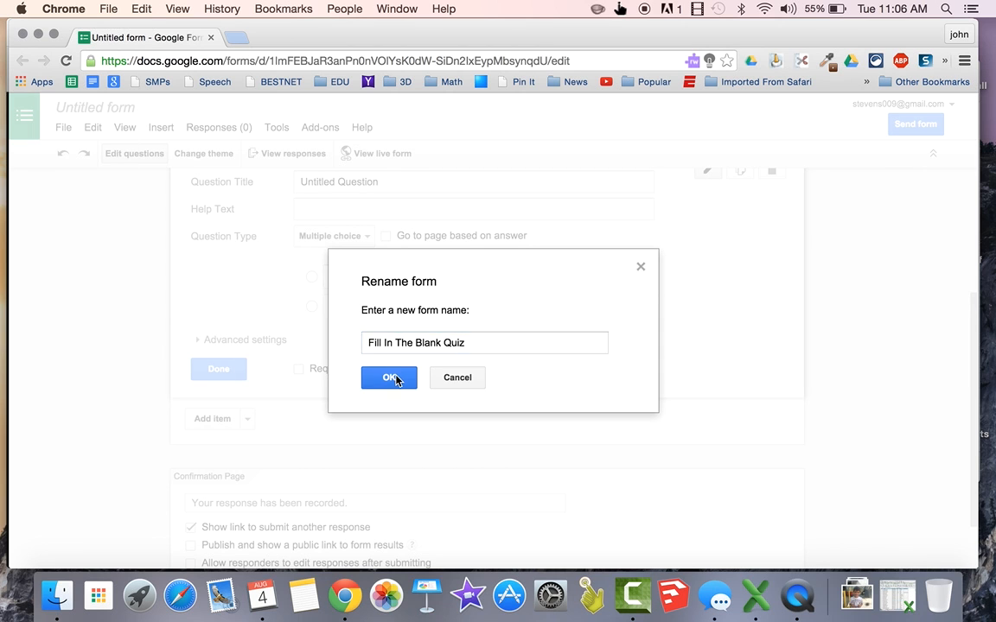
pyautogui.click(389, 378)
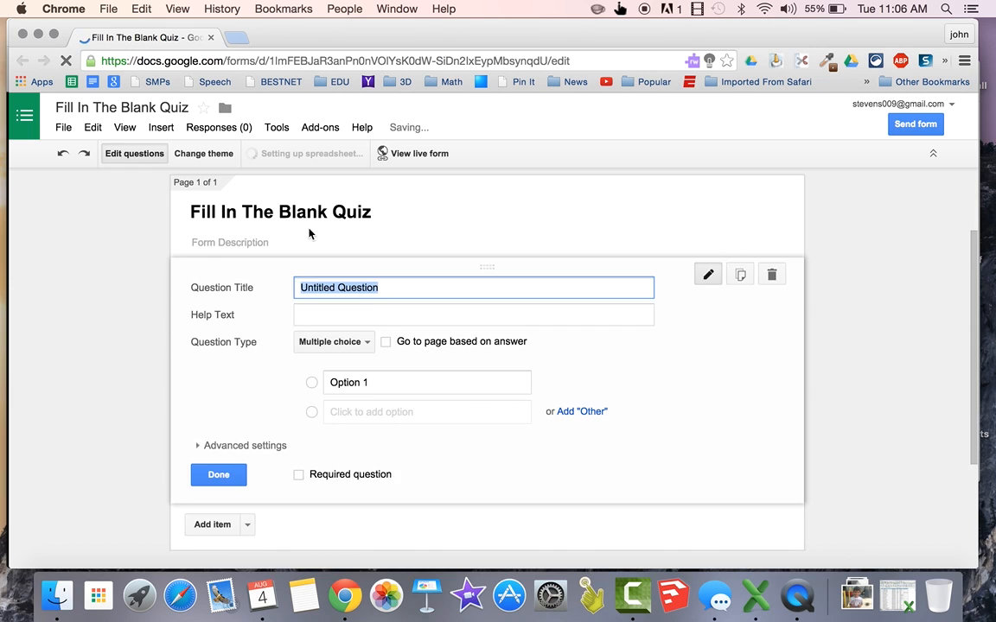
pyautogui.scroll(-3)
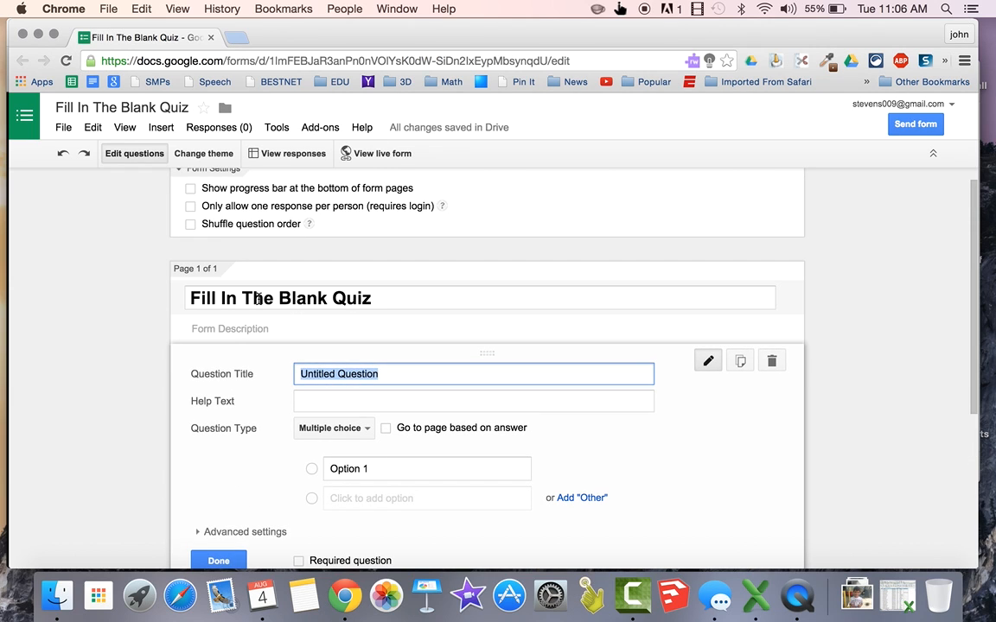
# - Set the form description to 'Please complete this in pairs and have it done by the end of the period.'
pyautogui.click(478, 328)
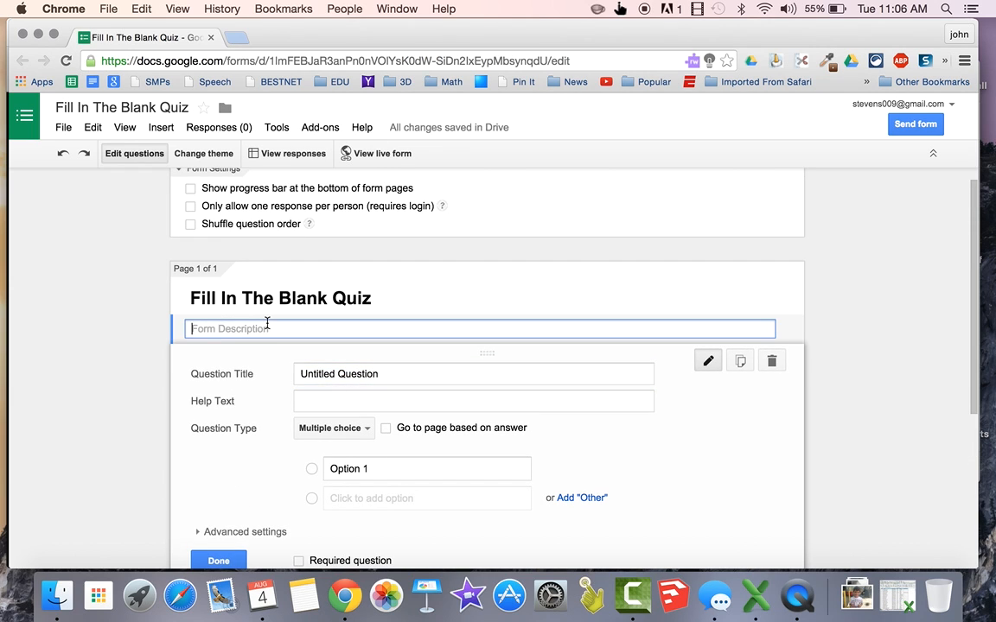
pyautogui.write('Please complete t')
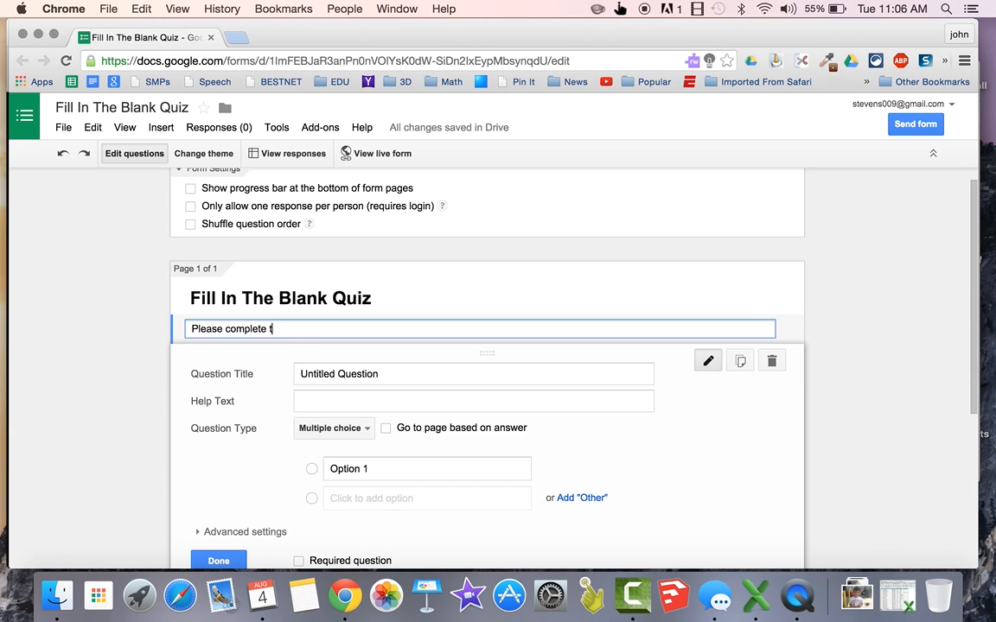
pyautogui.write('his')
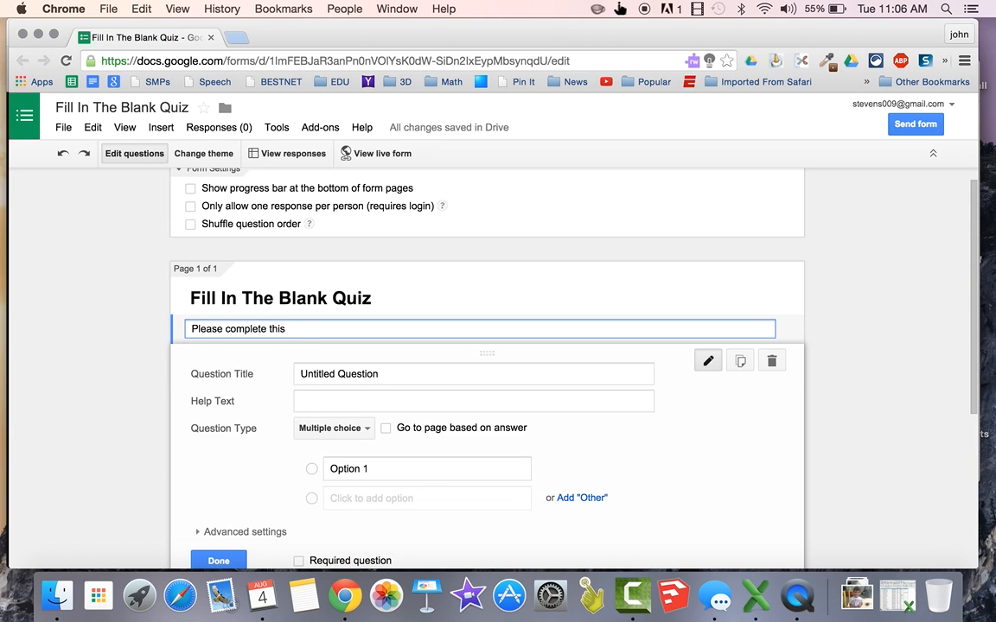
pyautogui.write('in pairs and')
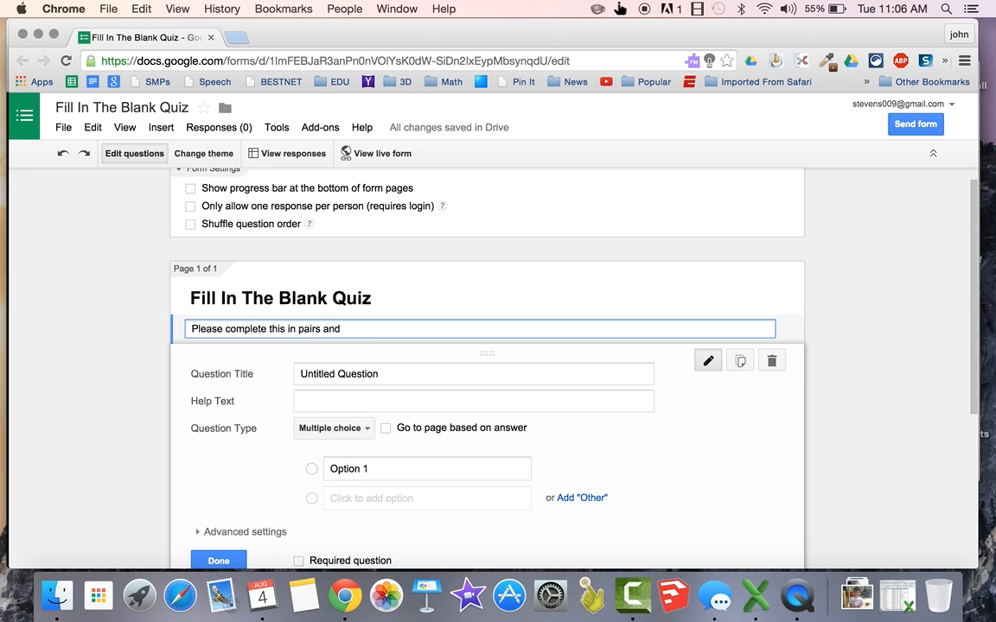
pyautogui.write('have it done by the')
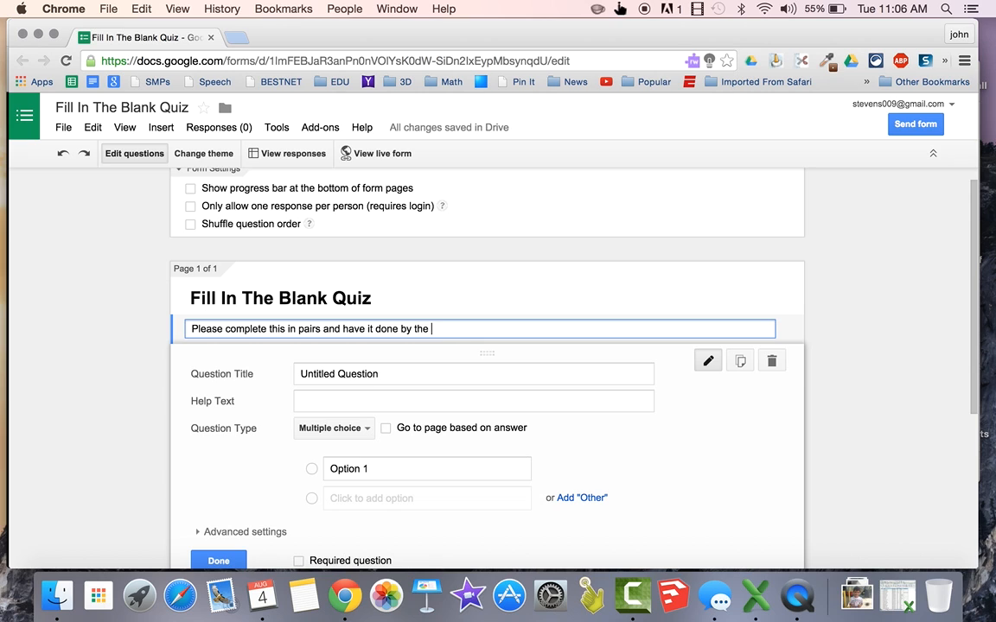
pyautogui.write('end of the period.')
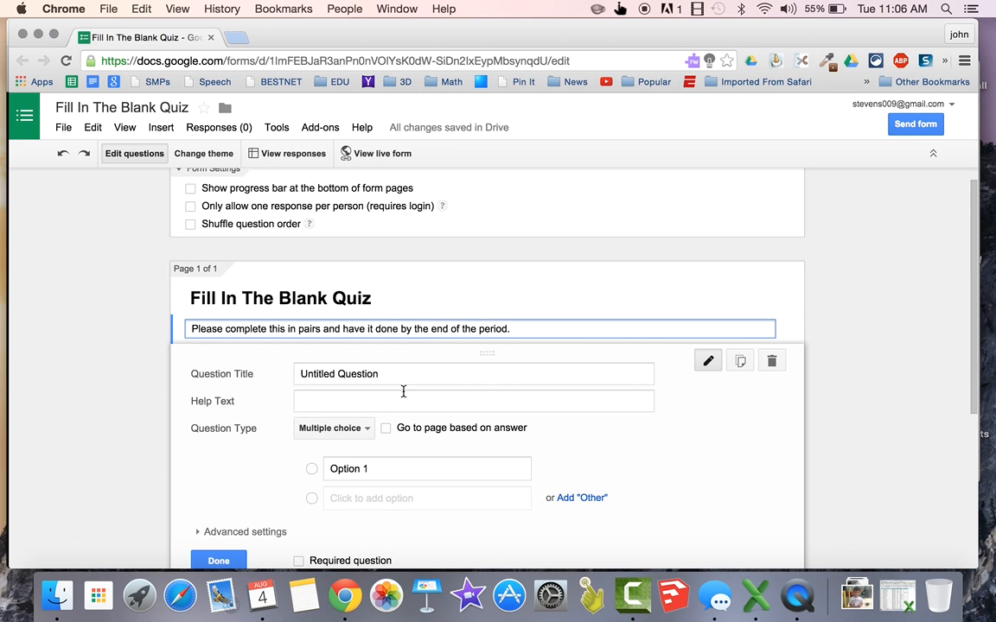
# - Make a required 'First Name' text question and duplicate it as 'Last Name'
pyautogui.click(333, 428)
pyautogui.write('First Name')
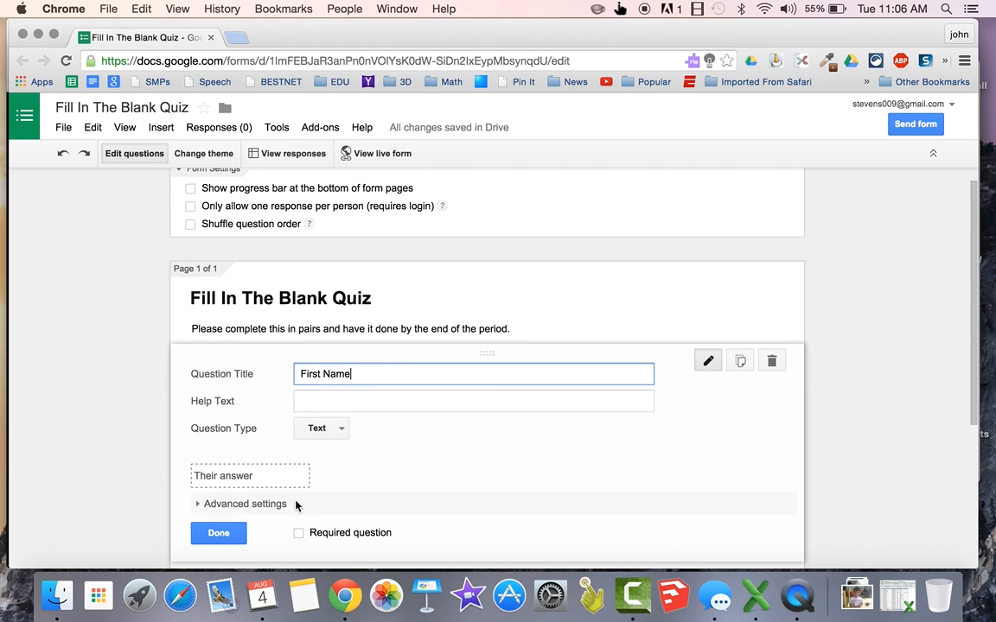
pyautogui.click(298, 514)
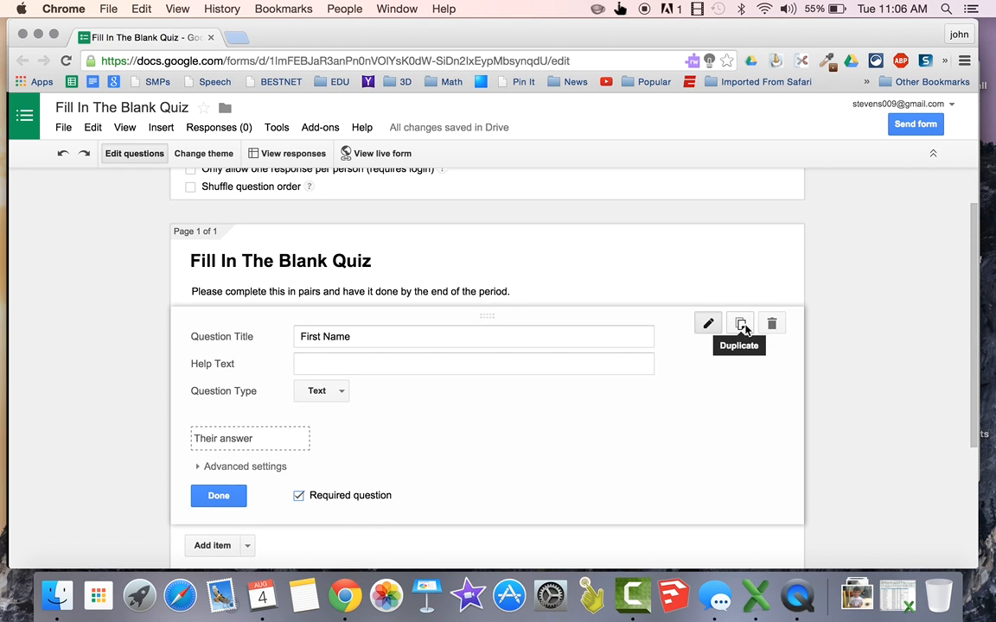
pyautogui.moveTo(740, 327)
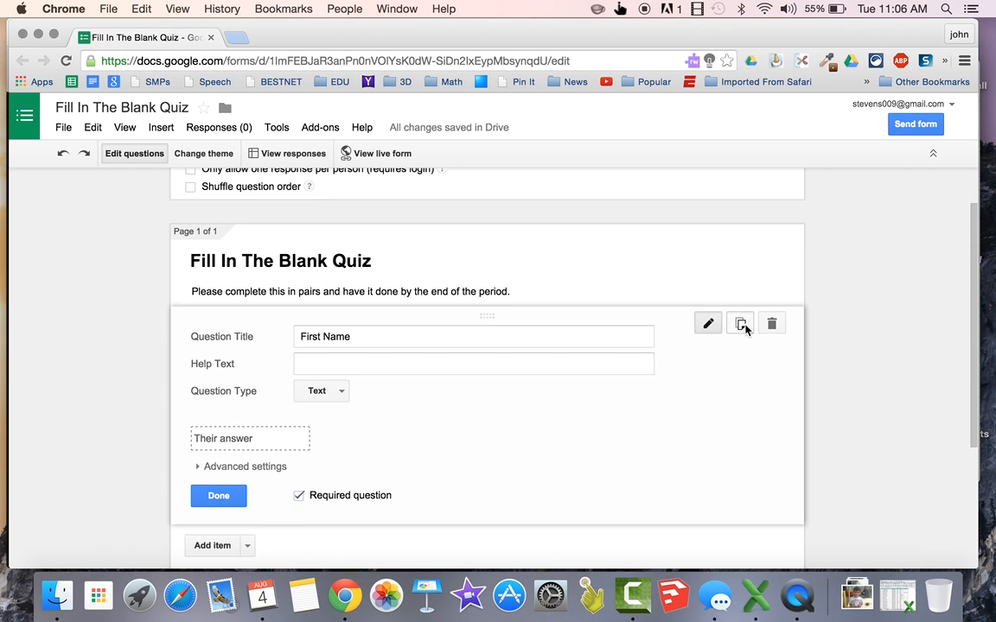
pyautogui.click(739, 322)
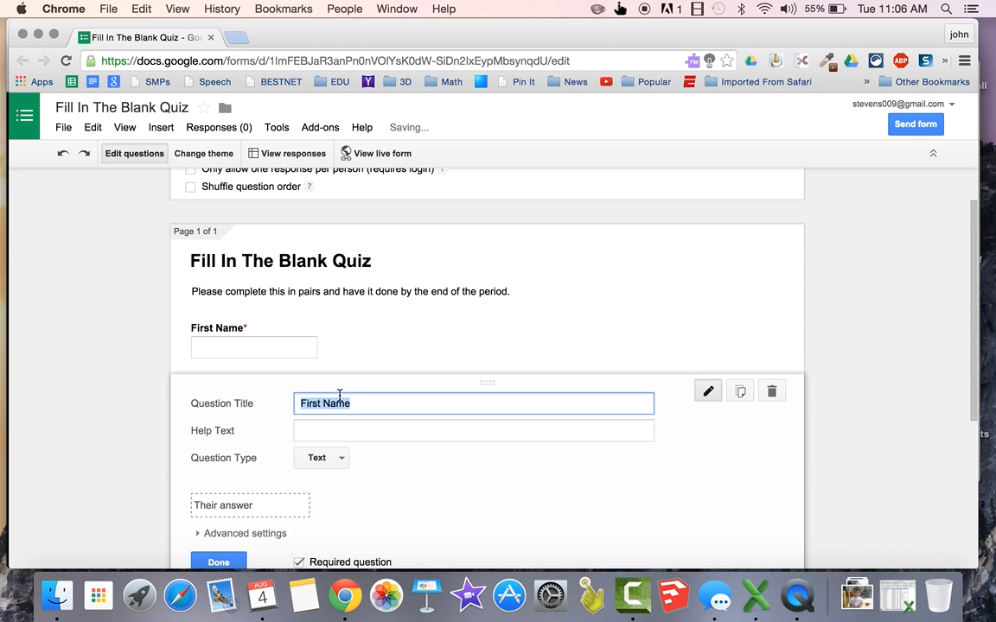
pyautogui.write('Last Name')
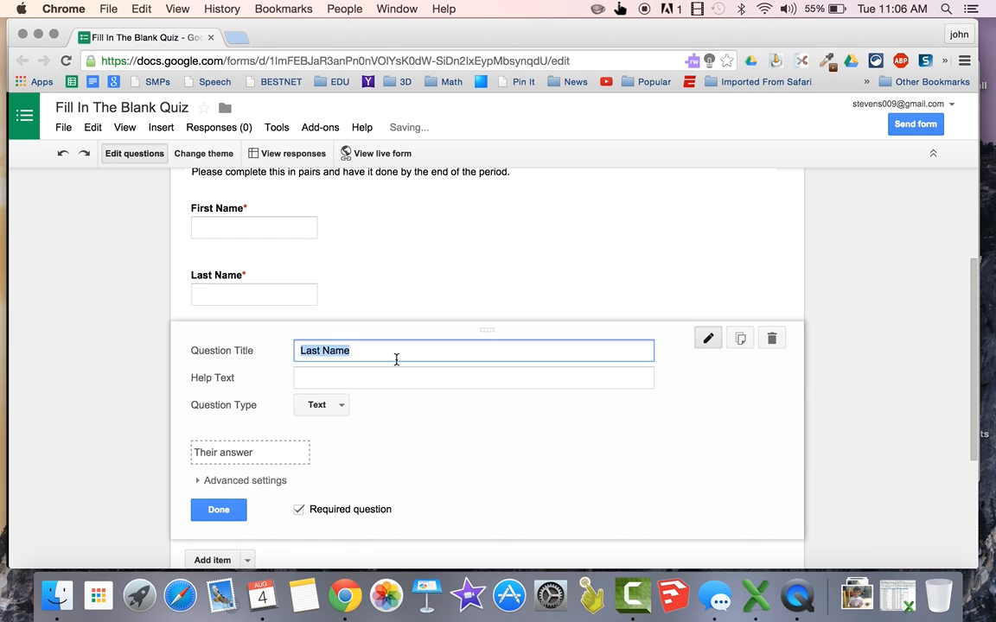
# - Make 'Period' a required choose-from-list question with options 1st, 2nd, 3rd, 5th, 6th
pyautogui.click(321, 404)
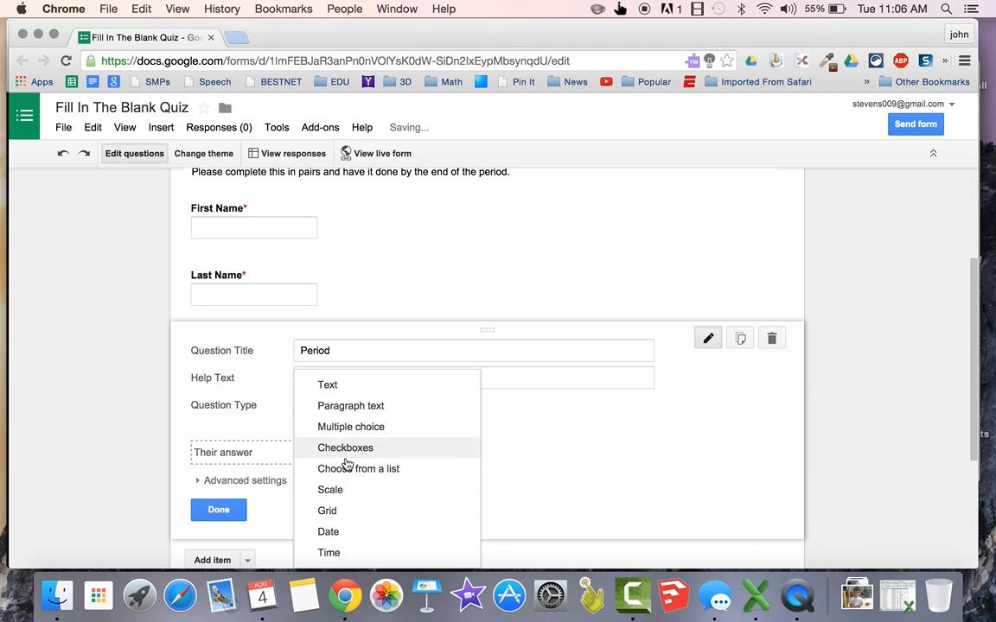
pyautogui.click(358, 469)
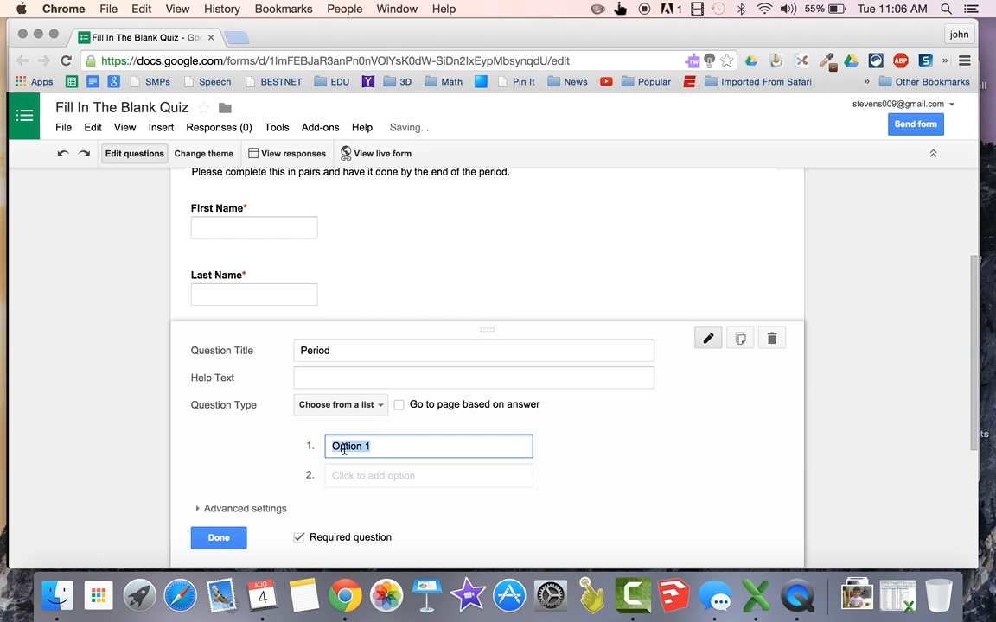
pyautogui.write('1st')
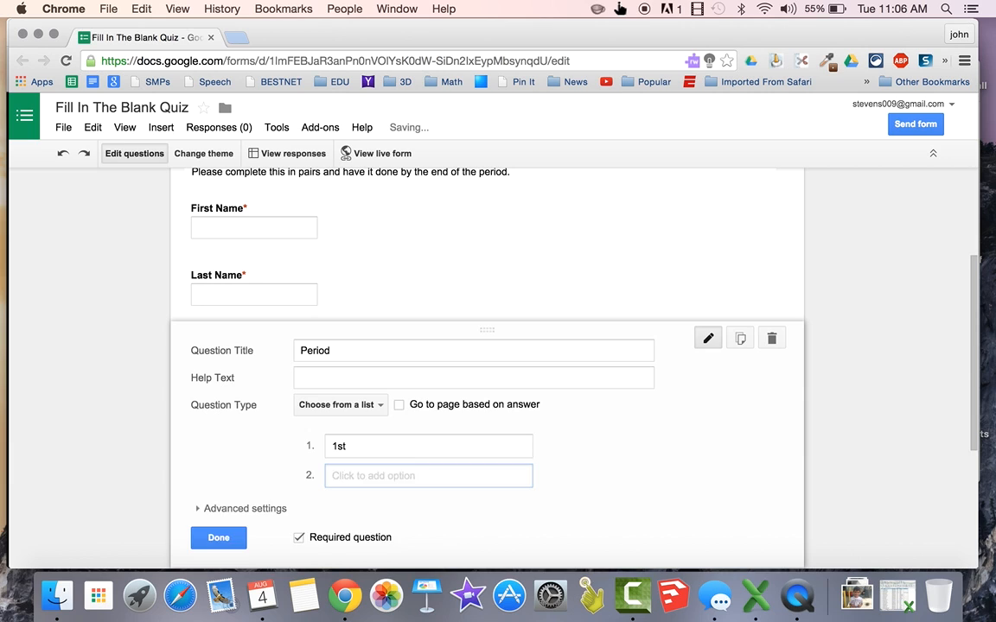
pyautogui.write('3rd')
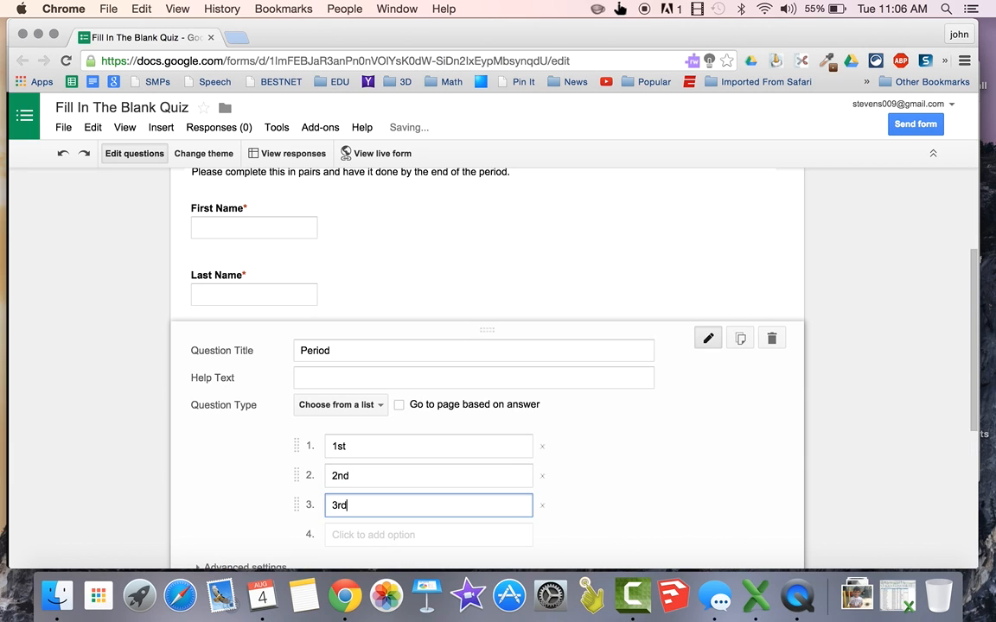
pyautogui.write('5th')
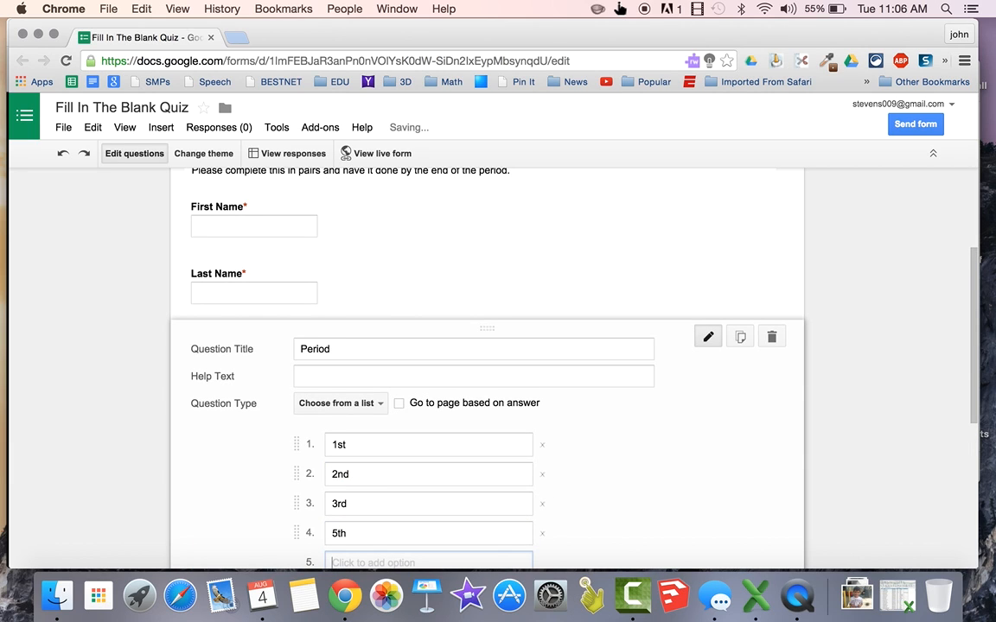
pyautogui.write('6th')
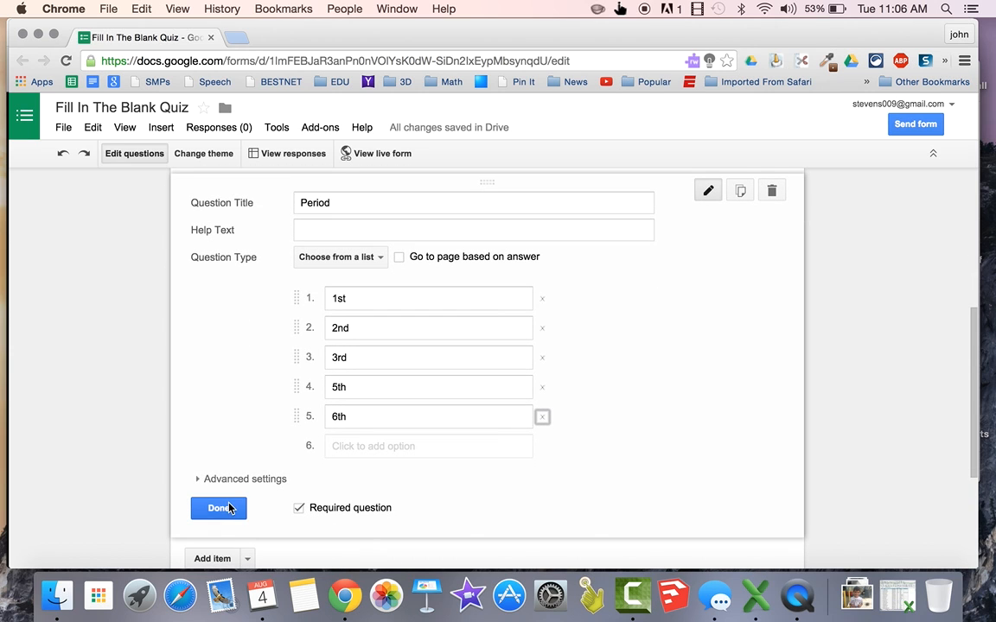
pyautogui.click(218, 507)
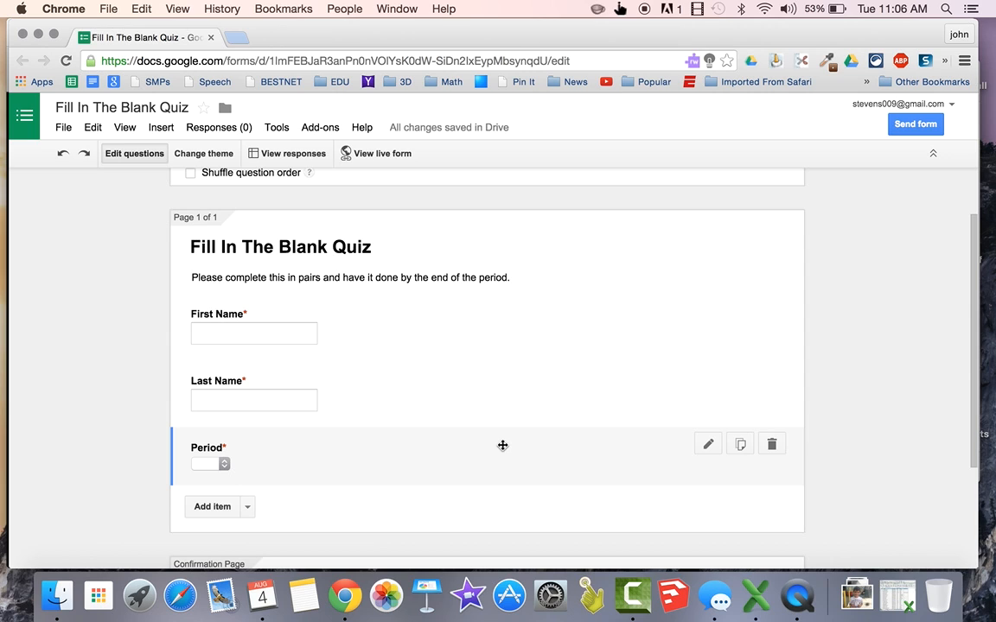
pyautogui.moveTo(739, 443)
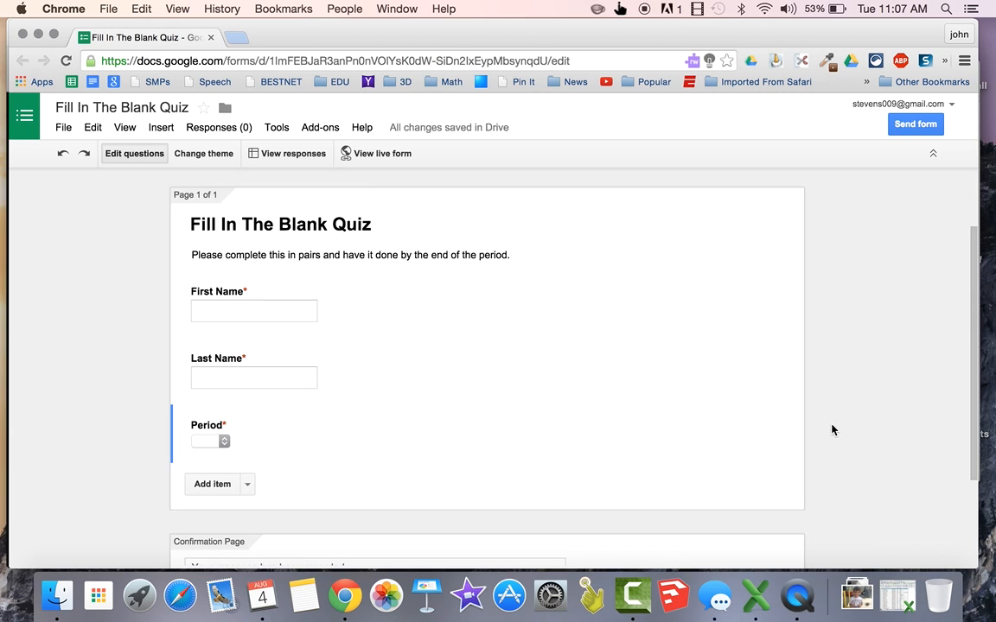
# - Add a 'Word Bank for Part 1' section header with test words as its description
pyautogui.scroll(-3)
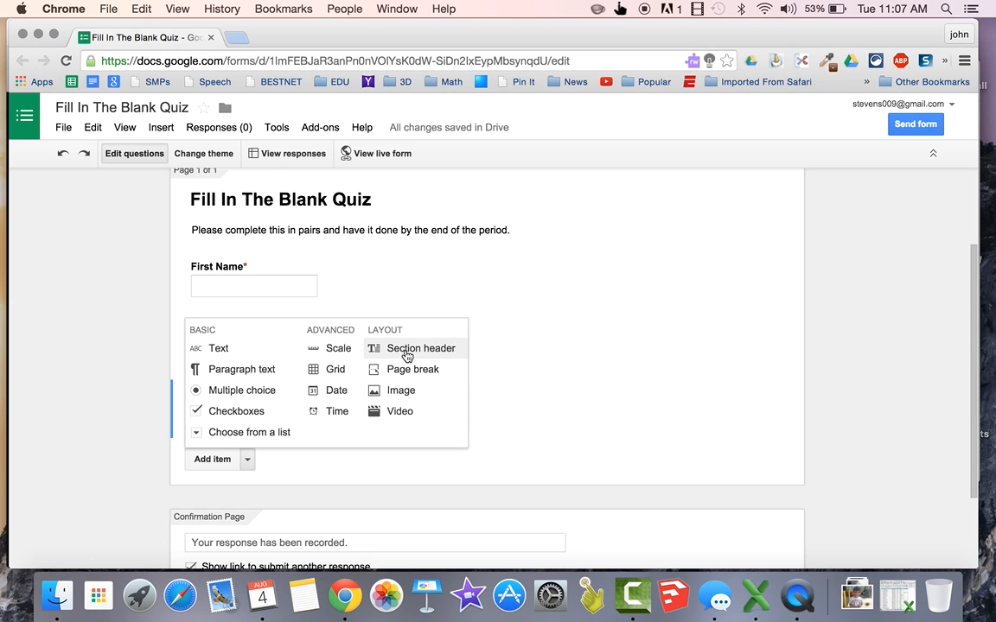
pyautogui.click(421, 348)
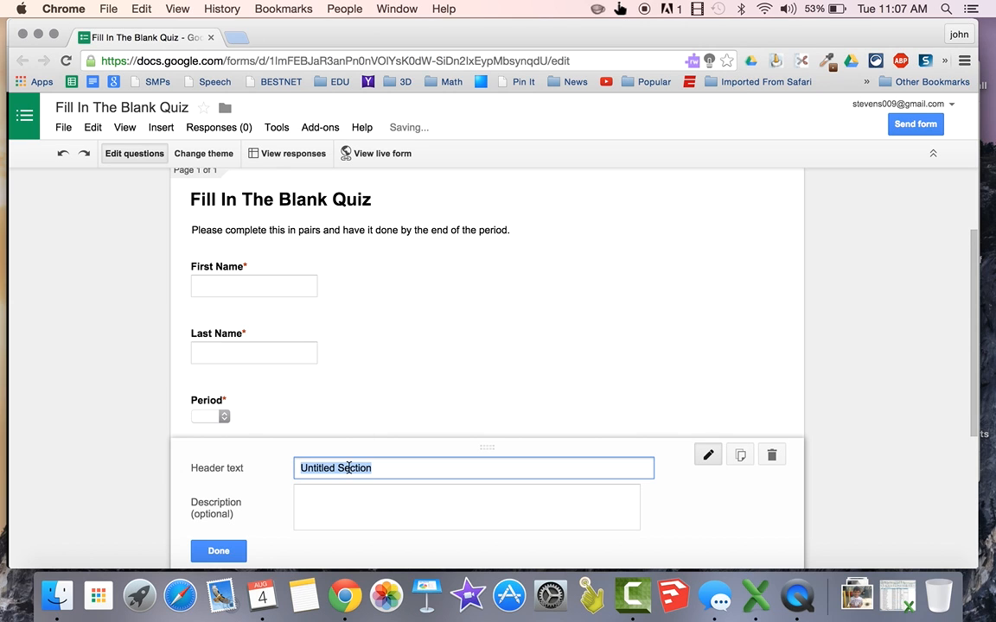
pyautogui.scroll(-3)
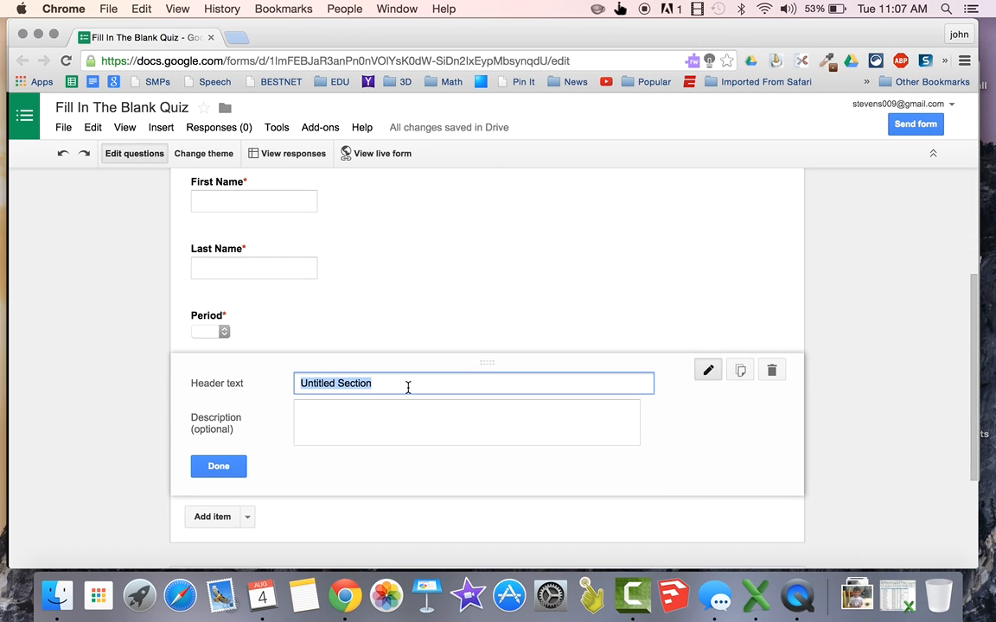
pyautogui.write('Word')
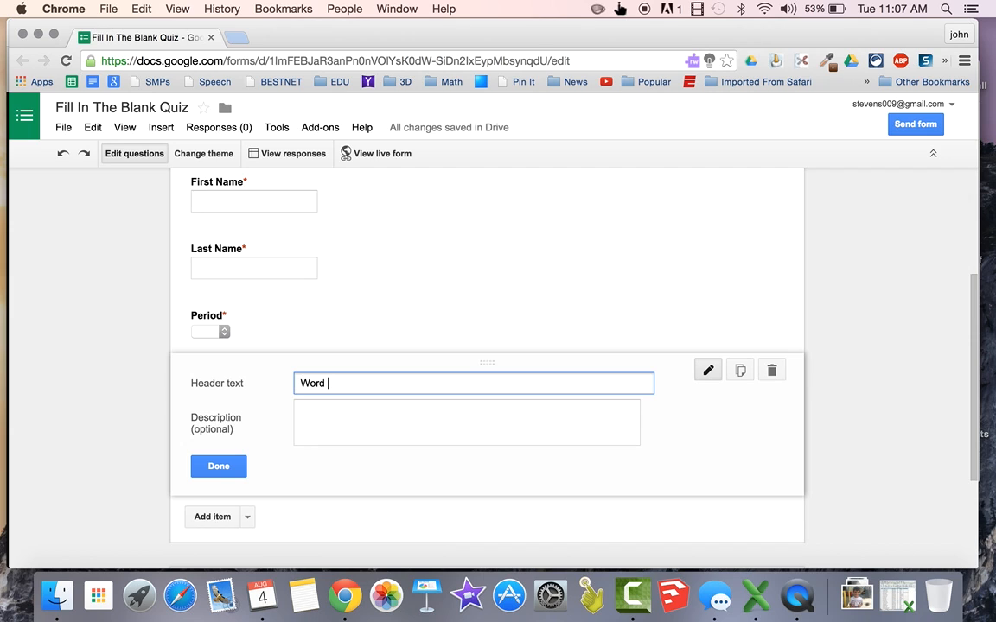
pyautogui.write('Bank for Part 1')
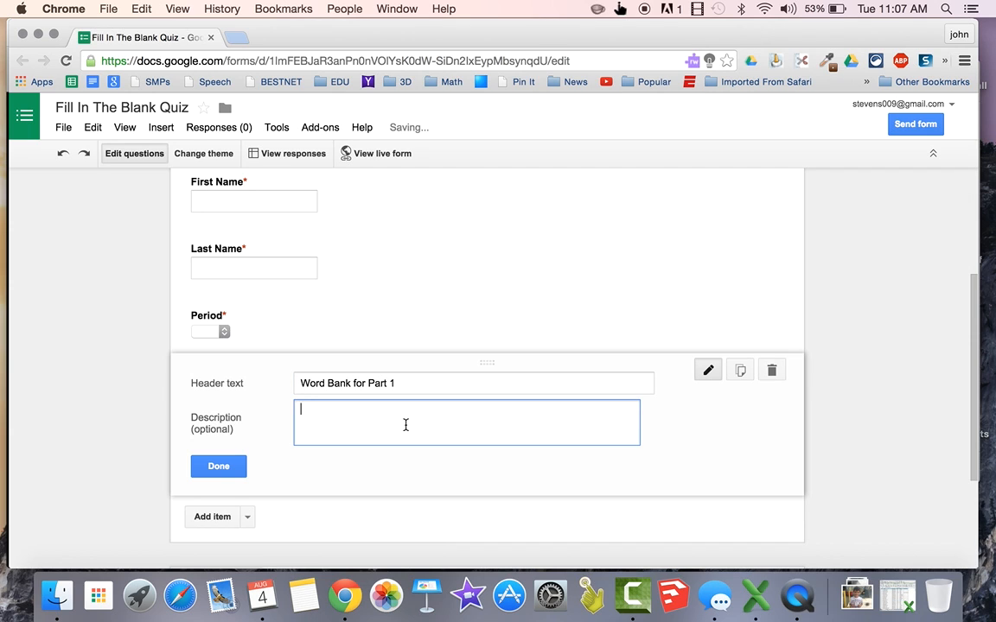
pyautogui.write('test test test test test test')
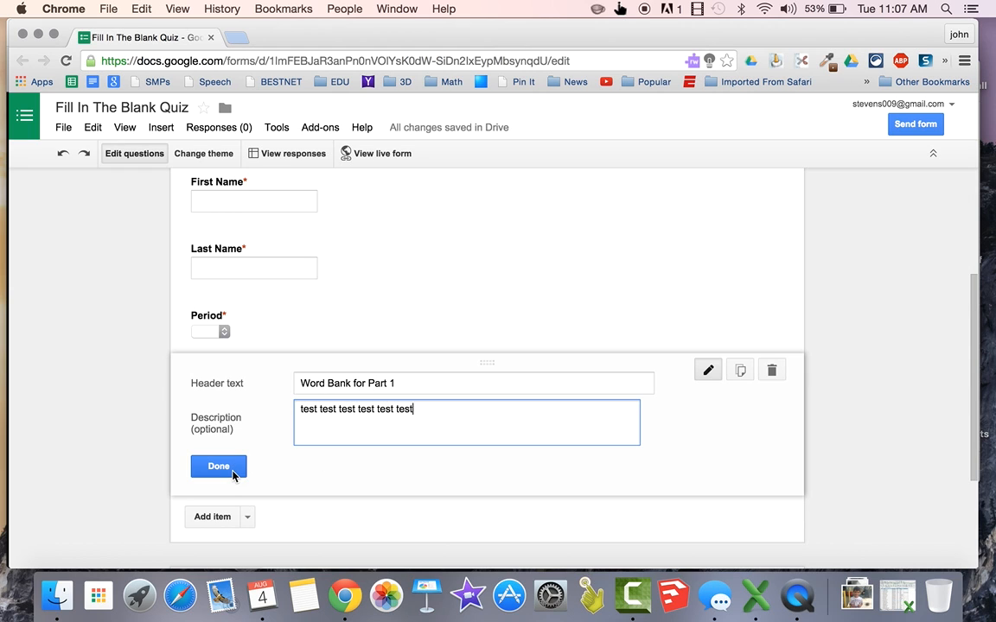
pyautogui.click(217, 466)
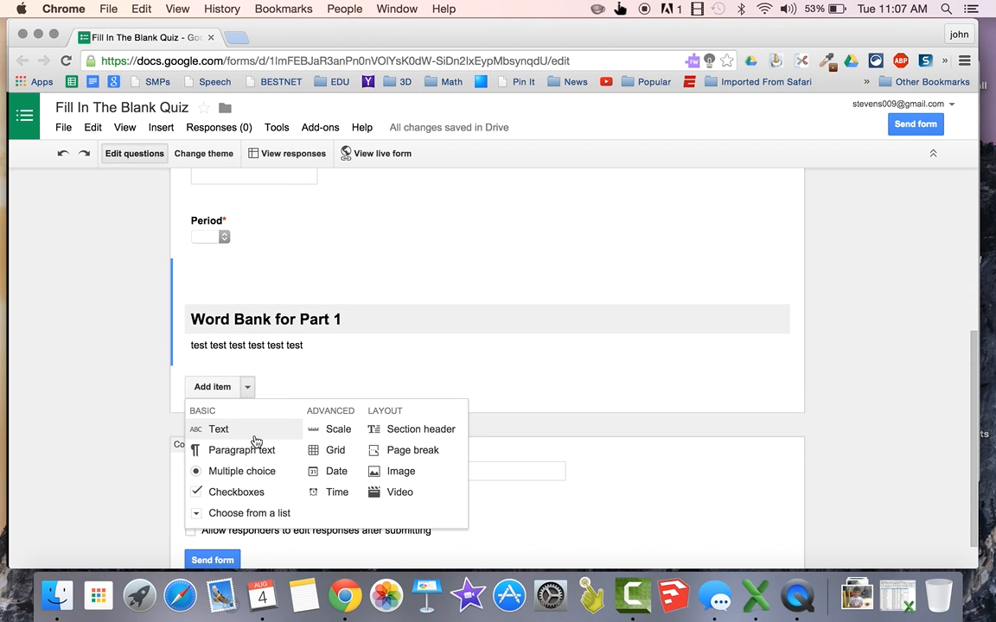
# - Add required text question 'This is just a _______' with help text 'Please fill in the blank the appropriate word'
pyautogui.click(218, 429)
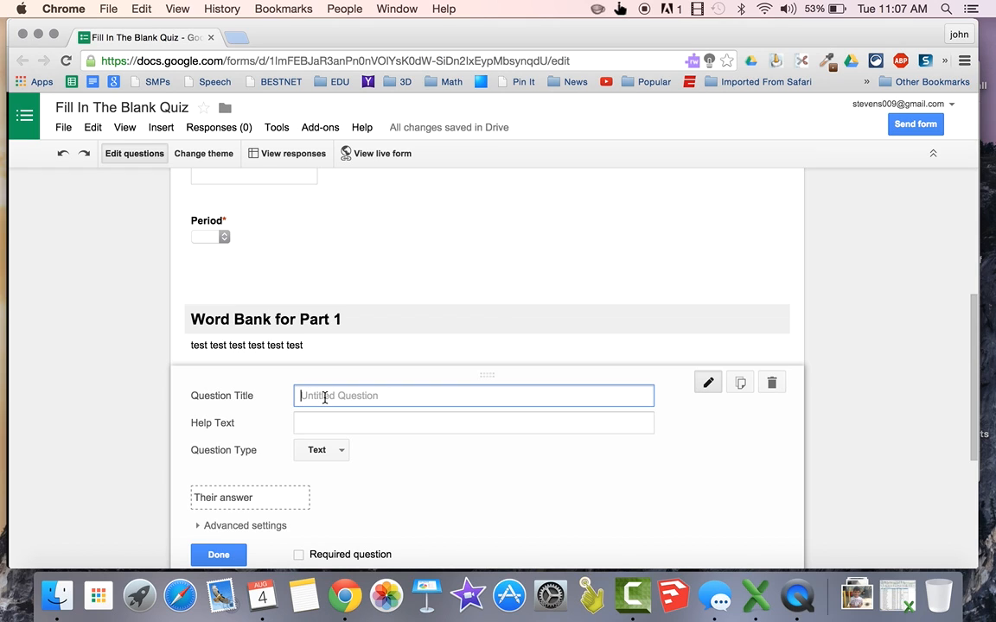
pyautogui.write('This is just a')
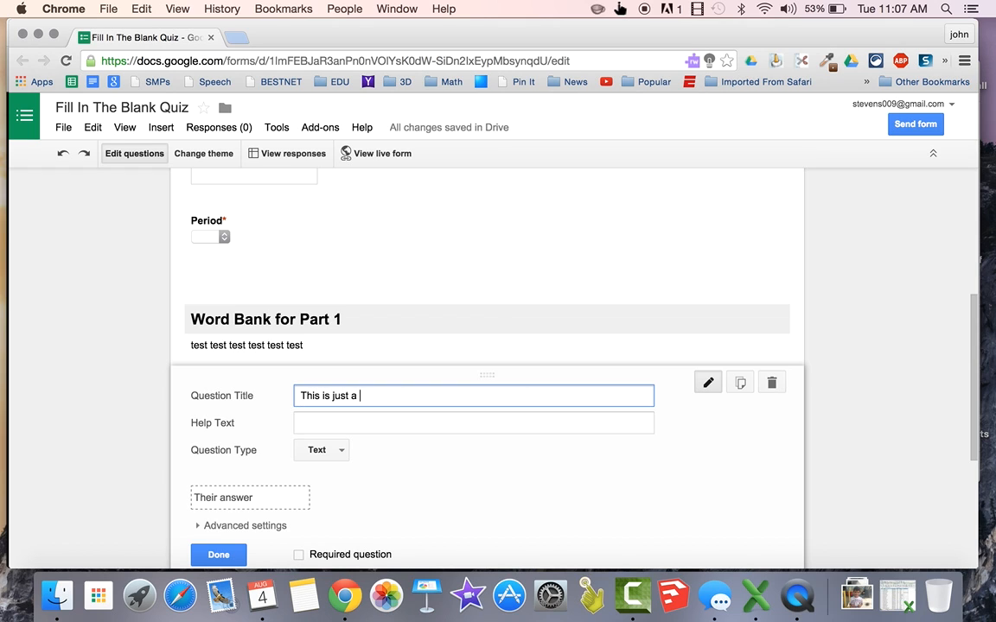
pyautogui.write('_______')
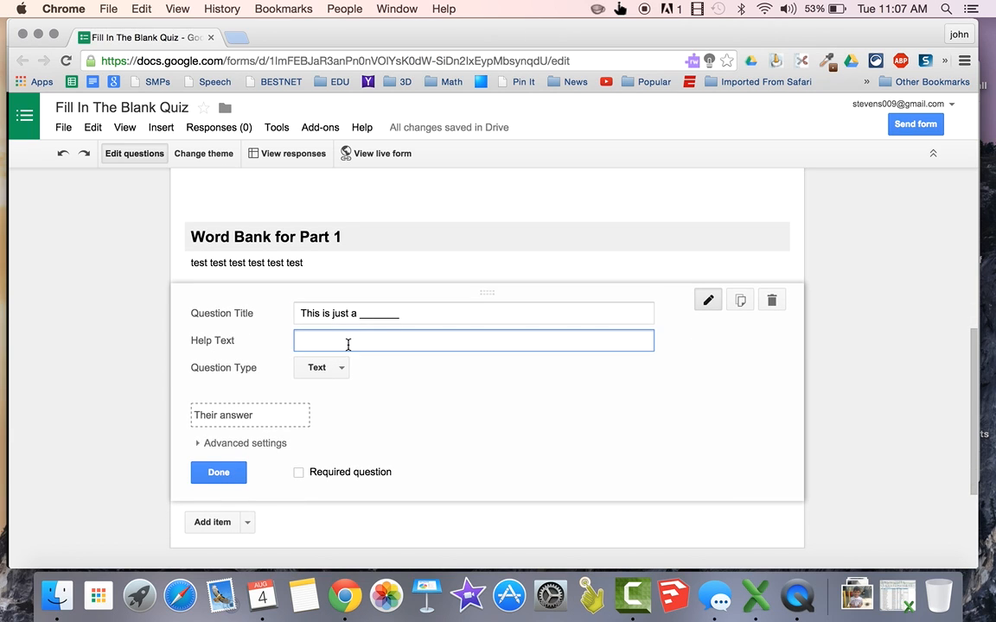
pyautogui.write('Please fill')
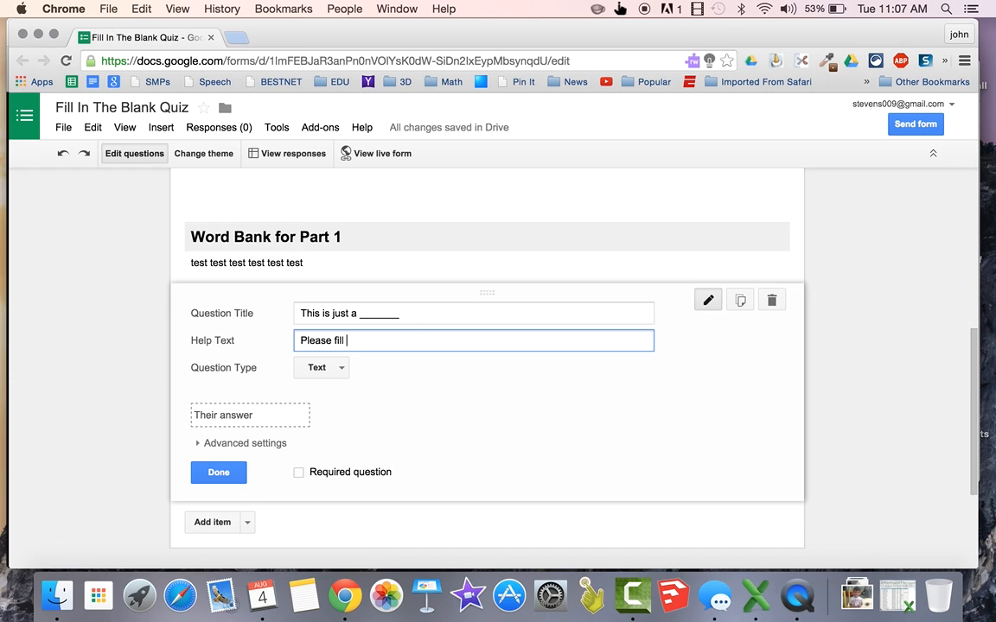
pyautogui.write('in the blank the ap')
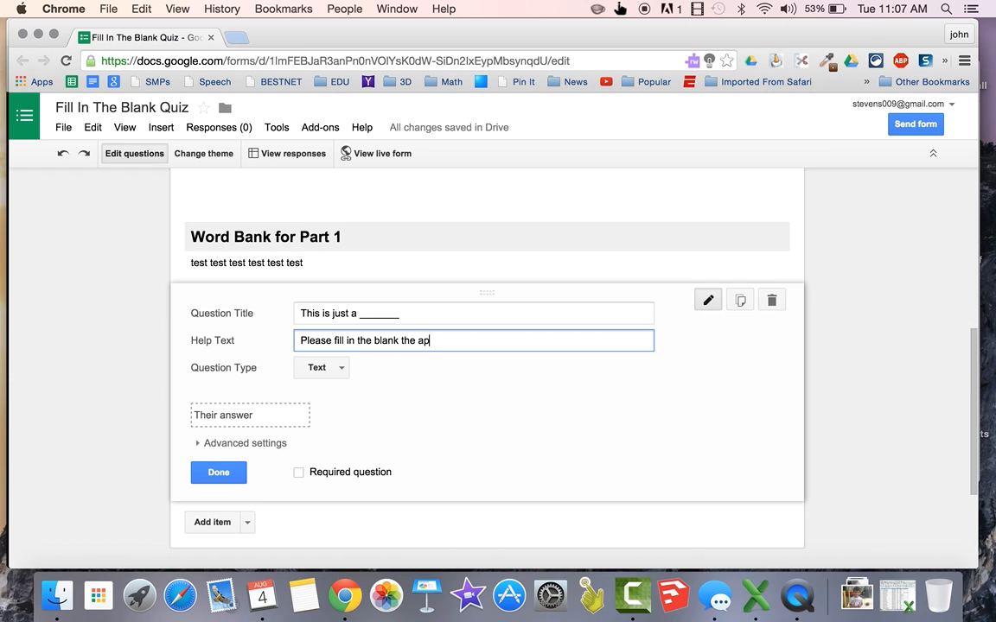
pyautogui.write('propriate')
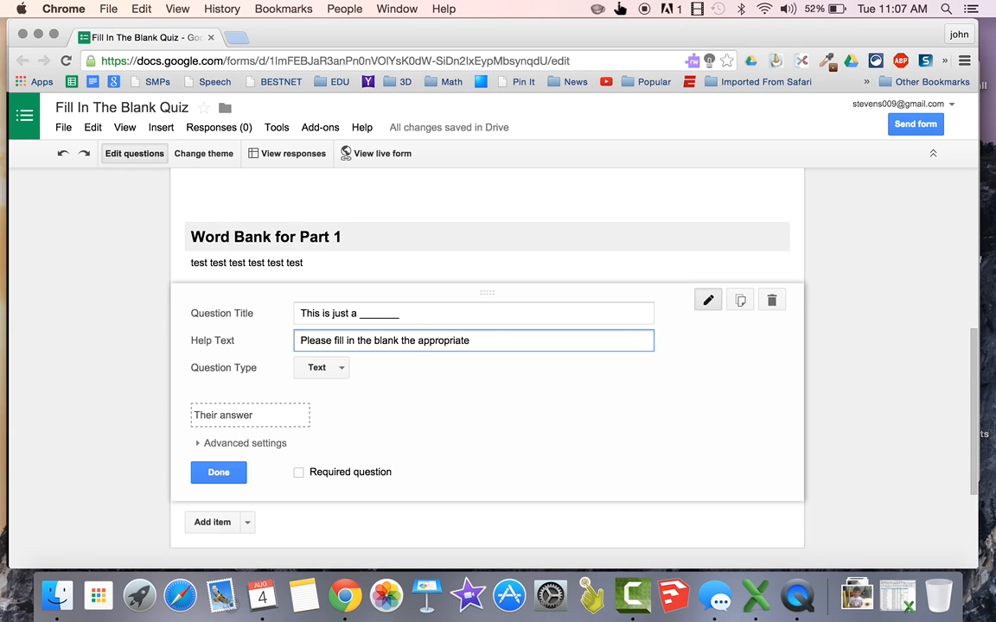
pyautogui.write('word')
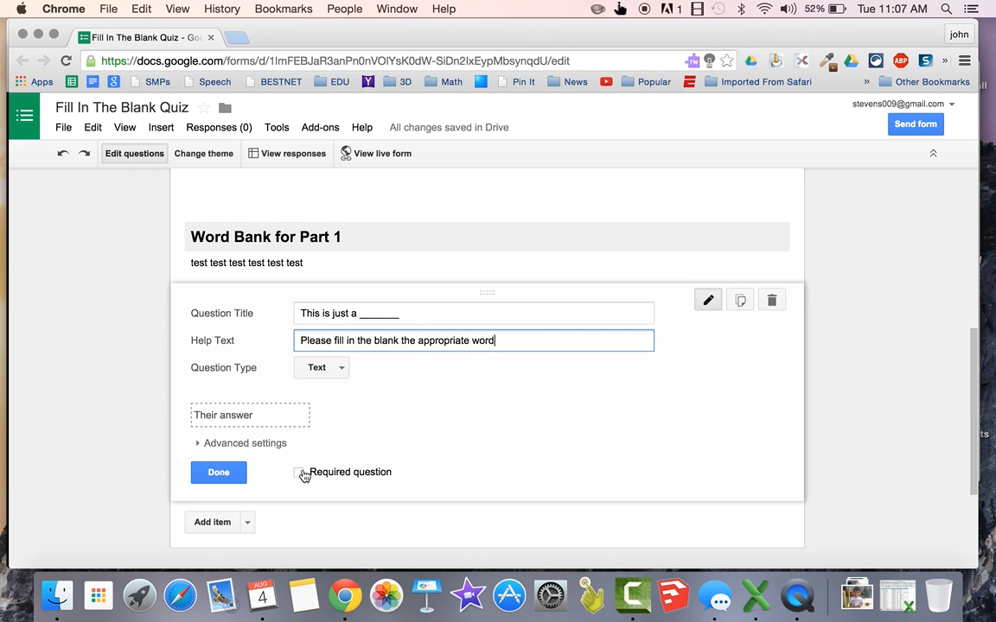
pyautogui.click(298, 472)
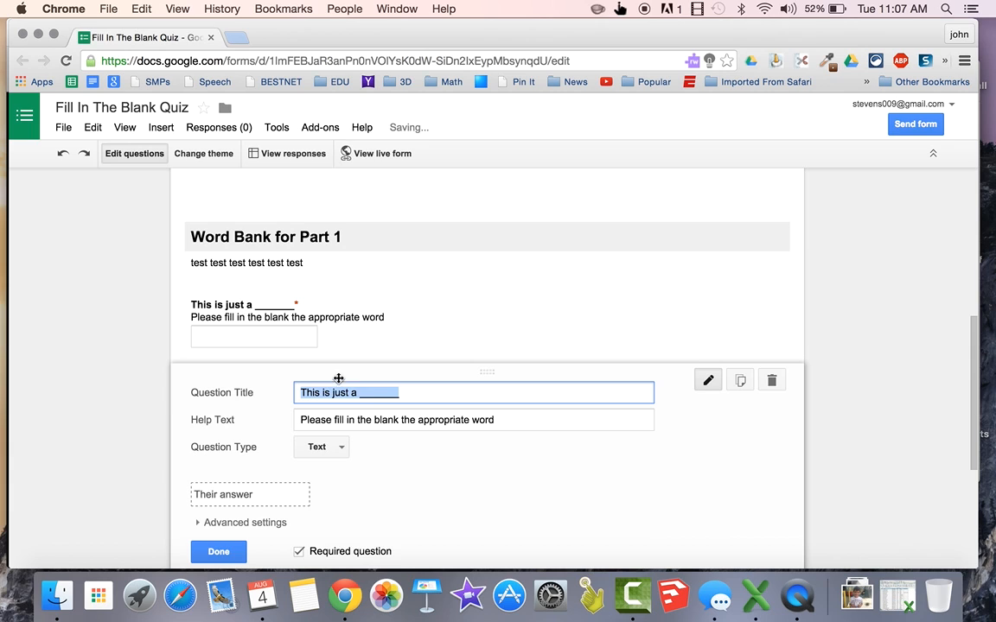
# - Retitle duplicated questions to 'This is not a', 'This is only a' and 'This is definitely a _______'
pyautogui.click(329, 392)
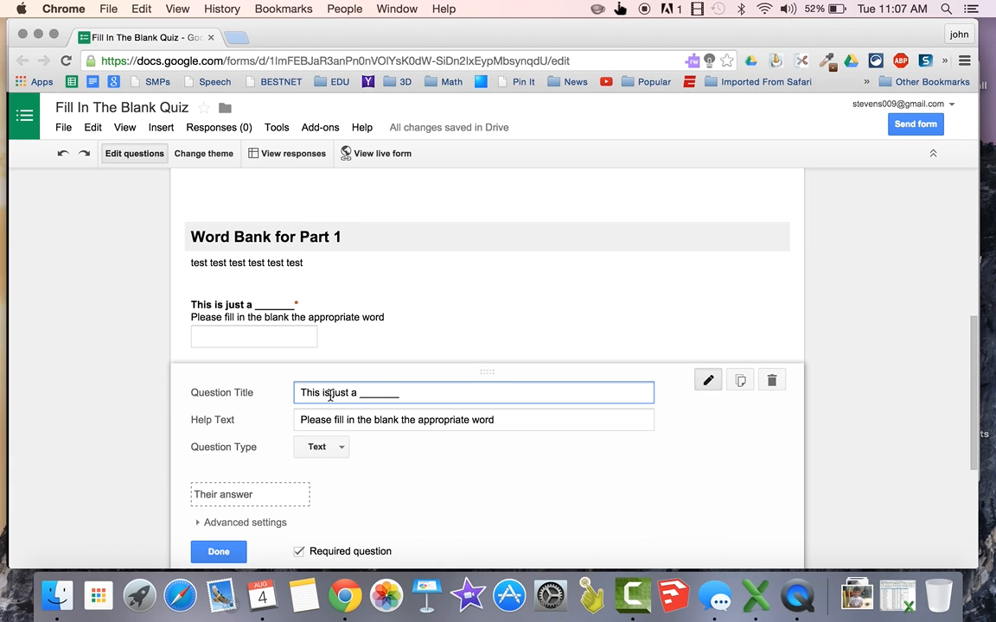
pyautogui.write('not')
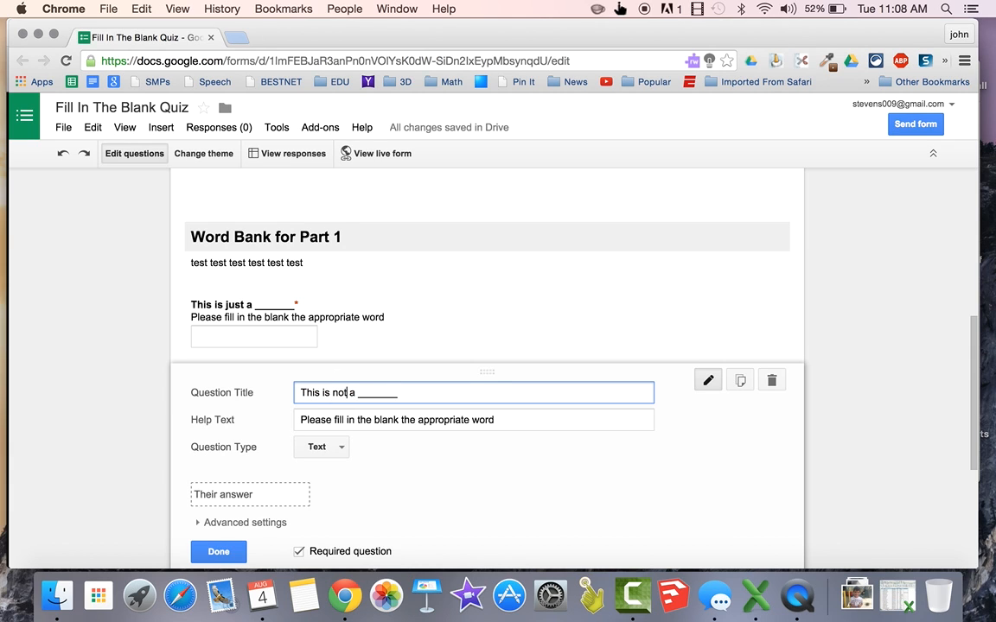
pyautogui.click(218, 552)
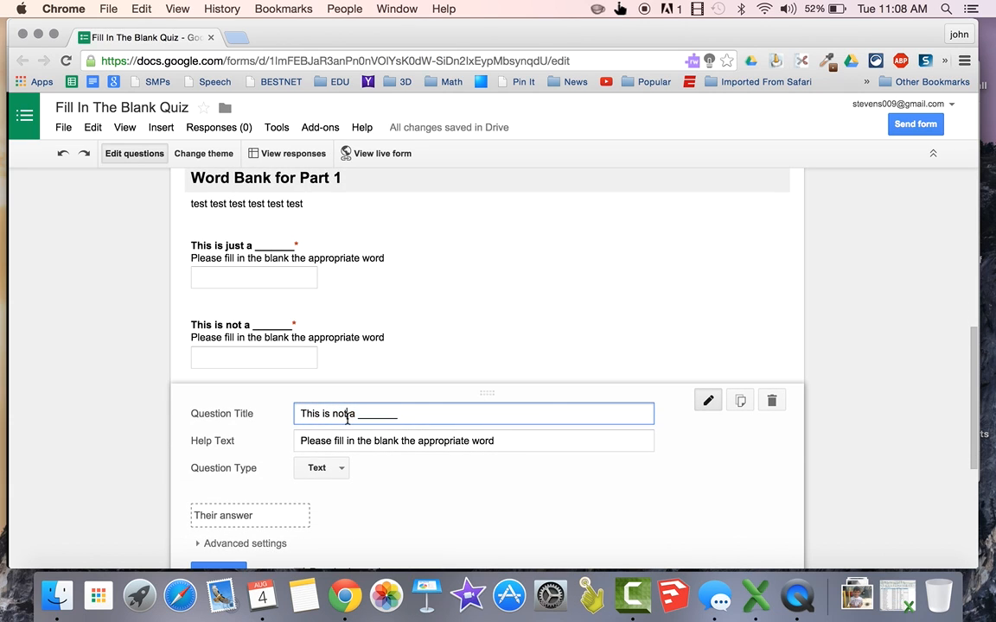
pyautogui.write('only')
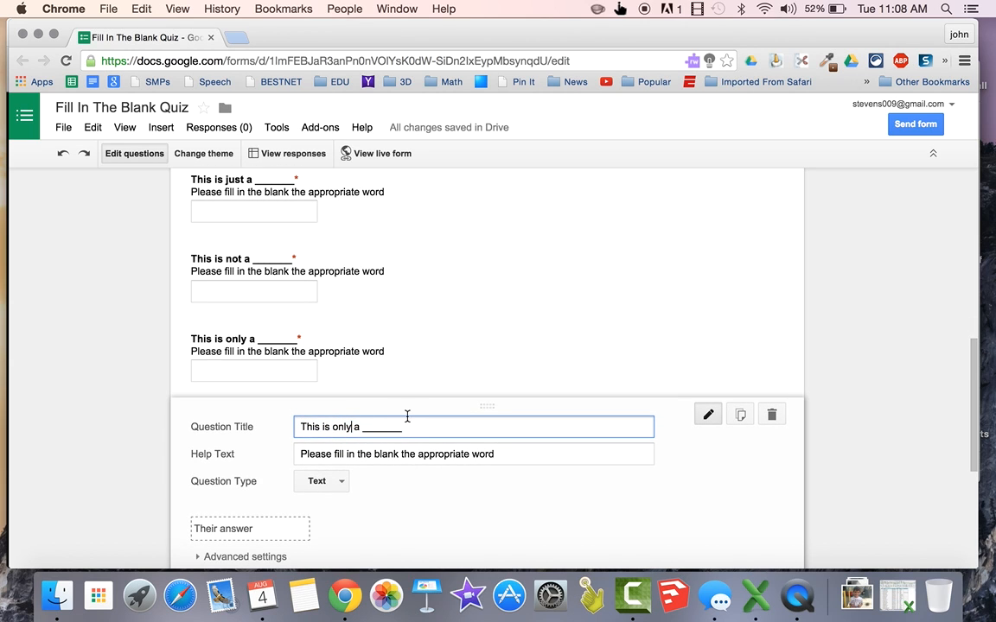
pyautogui.write('definite')
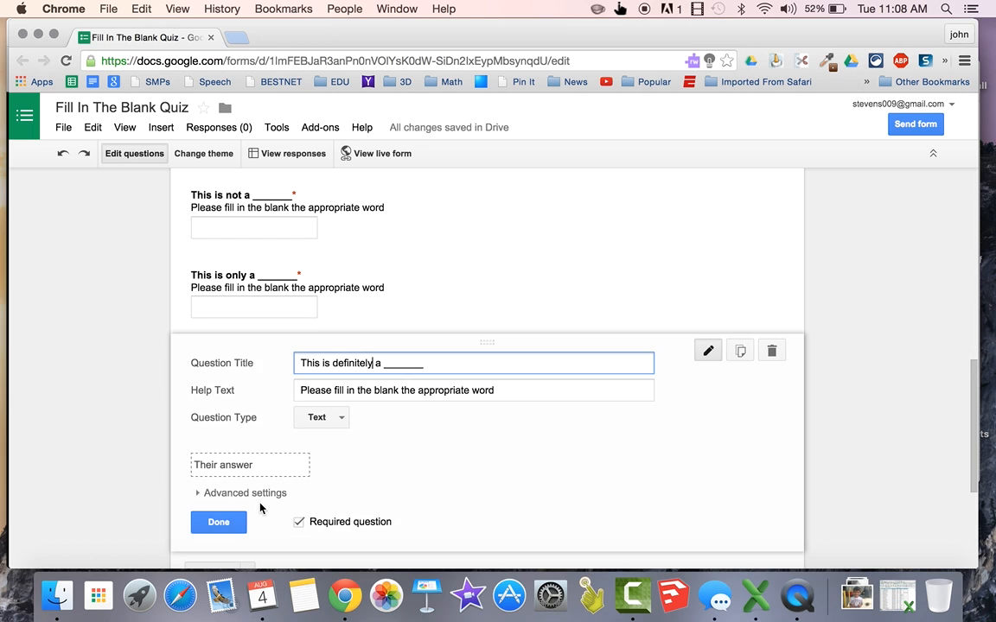
pyautogui.click(218, 523)
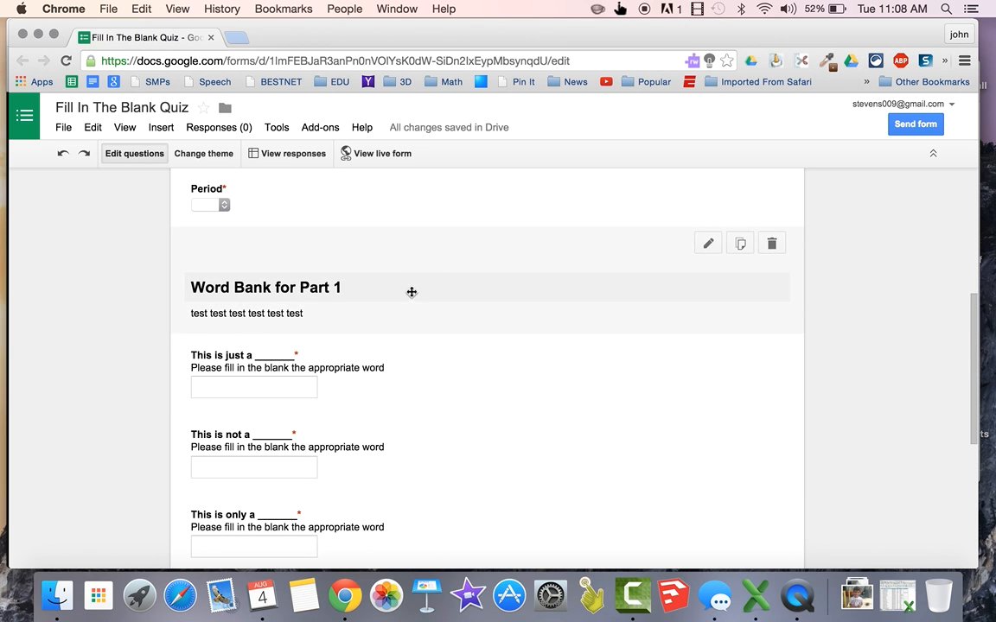
pyautogui.scroll(-3)
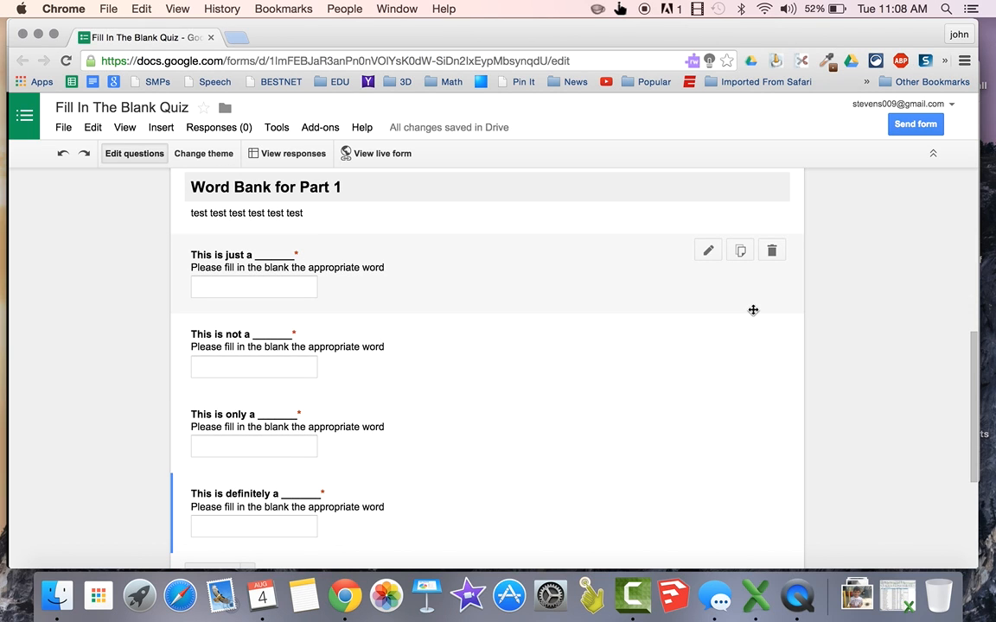
pyautogui.scroll(-3)
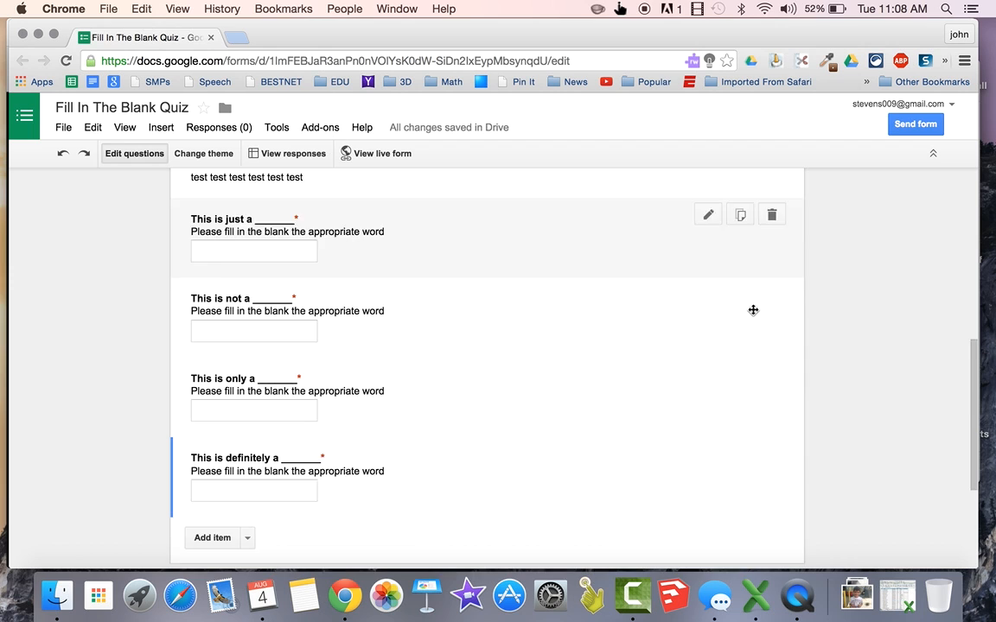
pyautogui.scroll(-3)
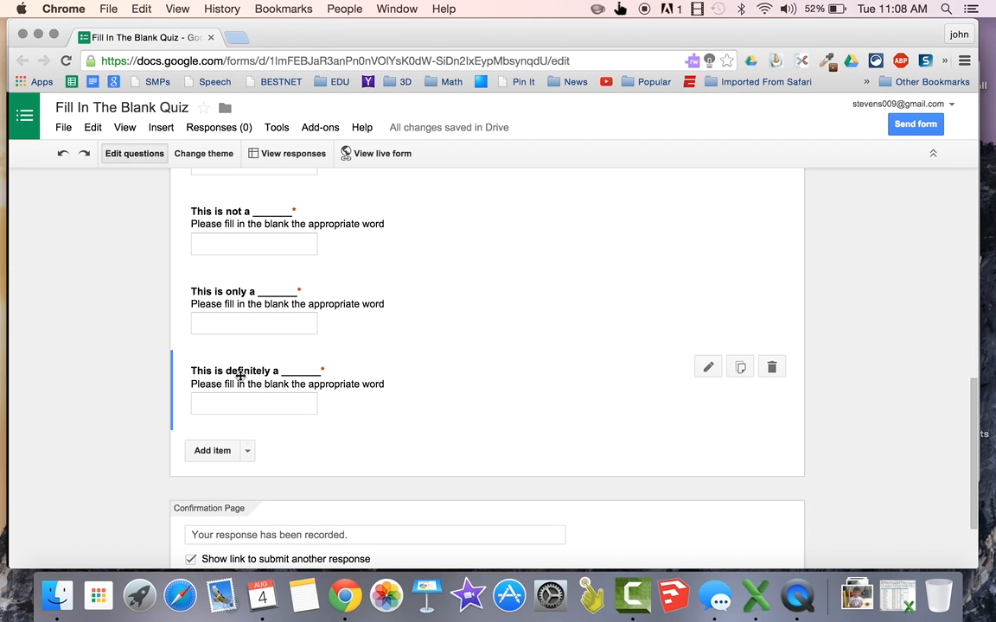
pyautogui.click(247, 416)
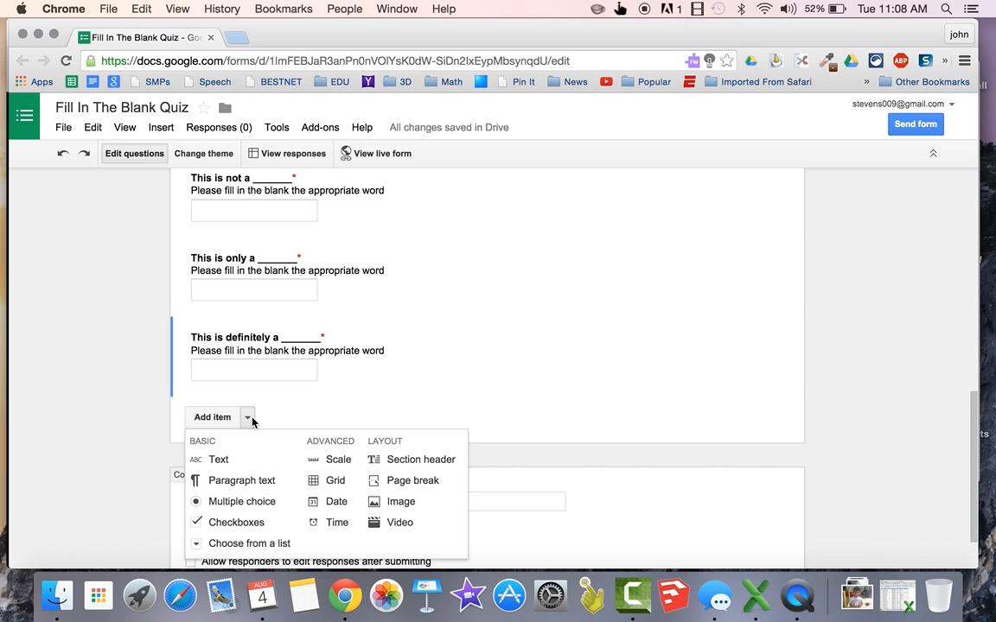
# - Insert a page break with page title 'Part 2 of the quiz'
pyautogui.click(412, 481)
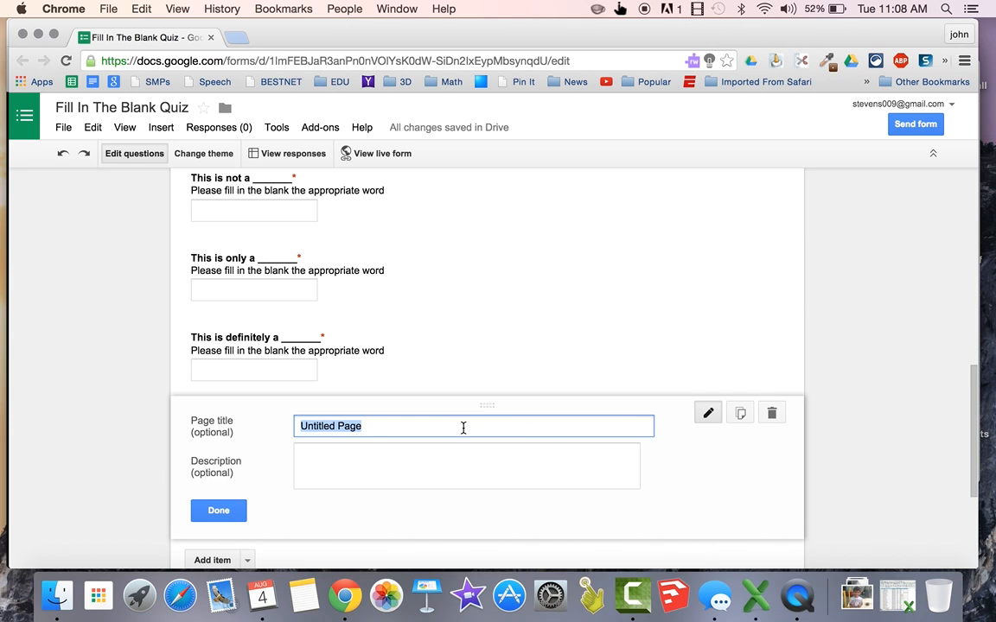
pyautogui.write('Part 2 of t')
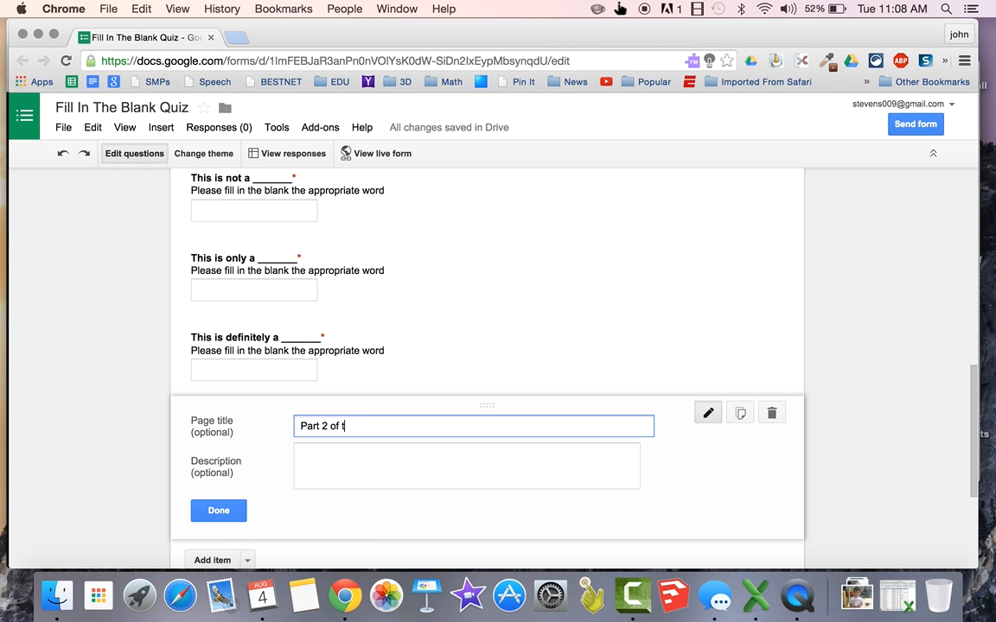
pyautogui.write('he quiz')
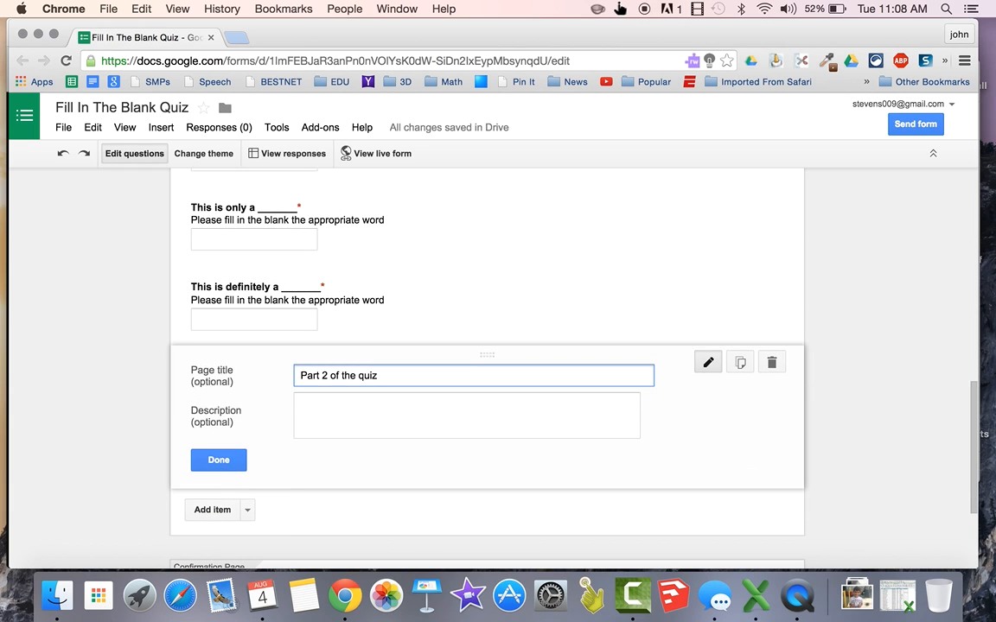
pyautogui.click(218, 459)
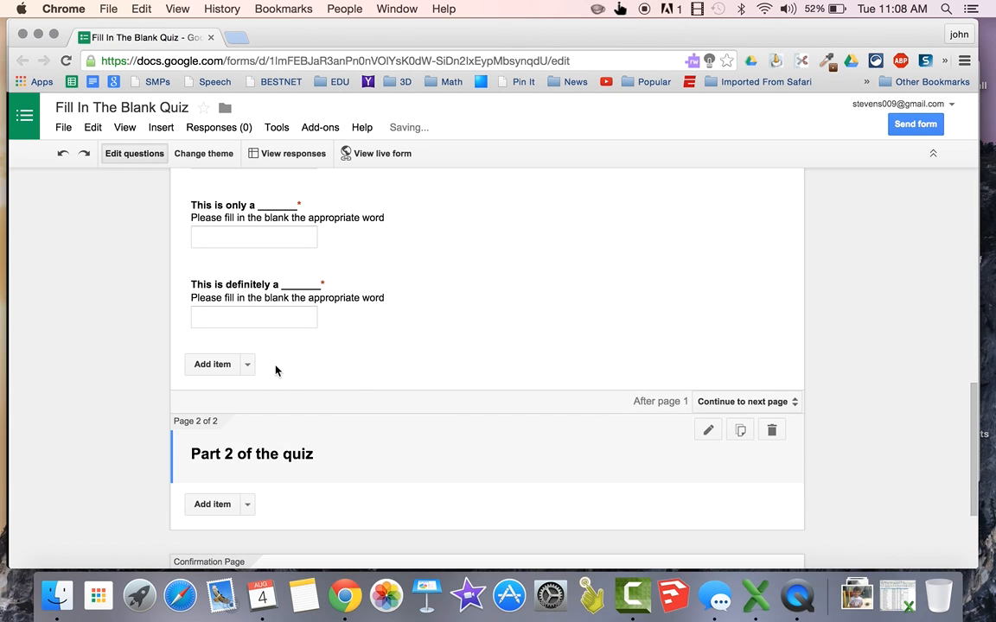
pyautogui.scroll(-3)
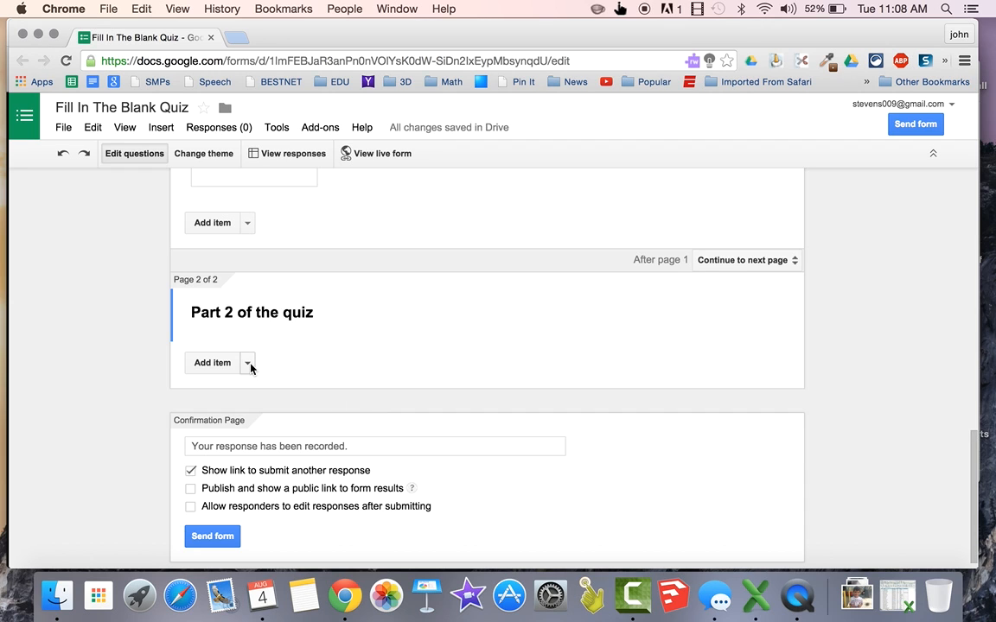
pyautogui.click(247, 362)
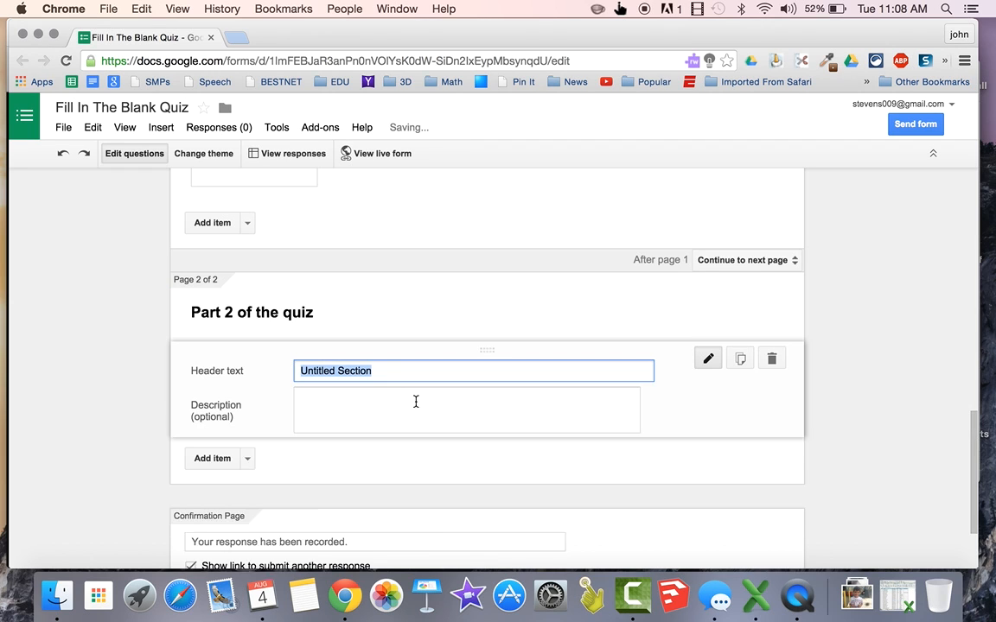
# - Add a 'Word Bank' header to page 2 with description 'no yes no yes no yes no'
pyautogui.write('Word Bank')
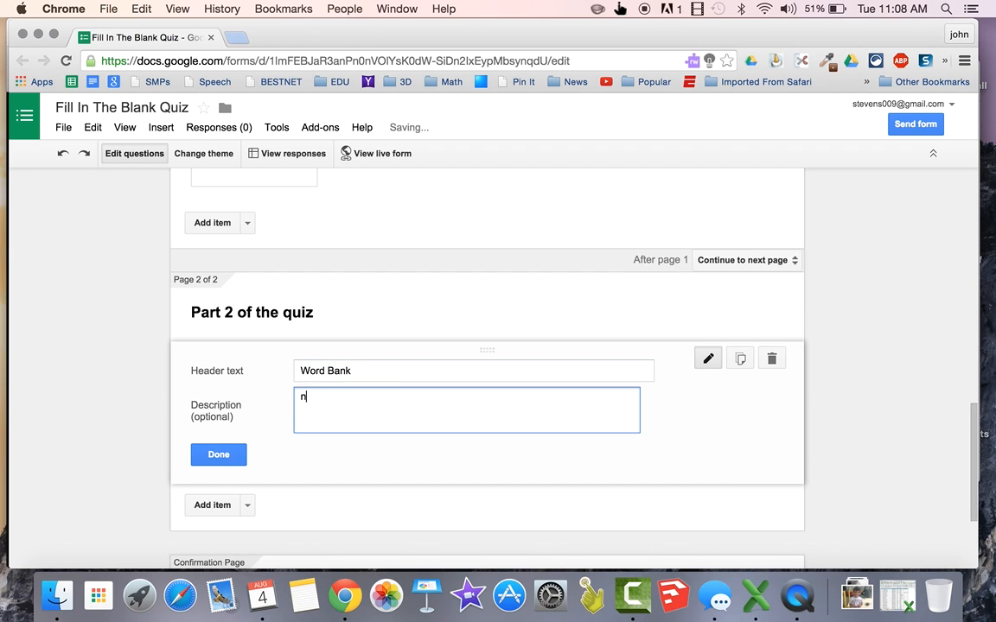
pyautogui.write('o yes no yes no')
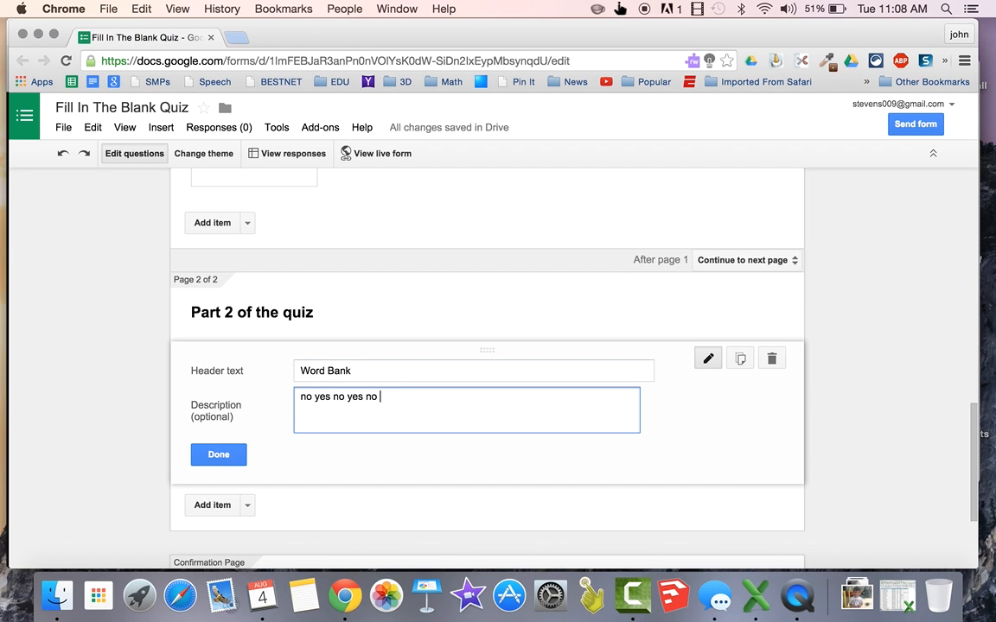
pyautogui.click(218, 455)
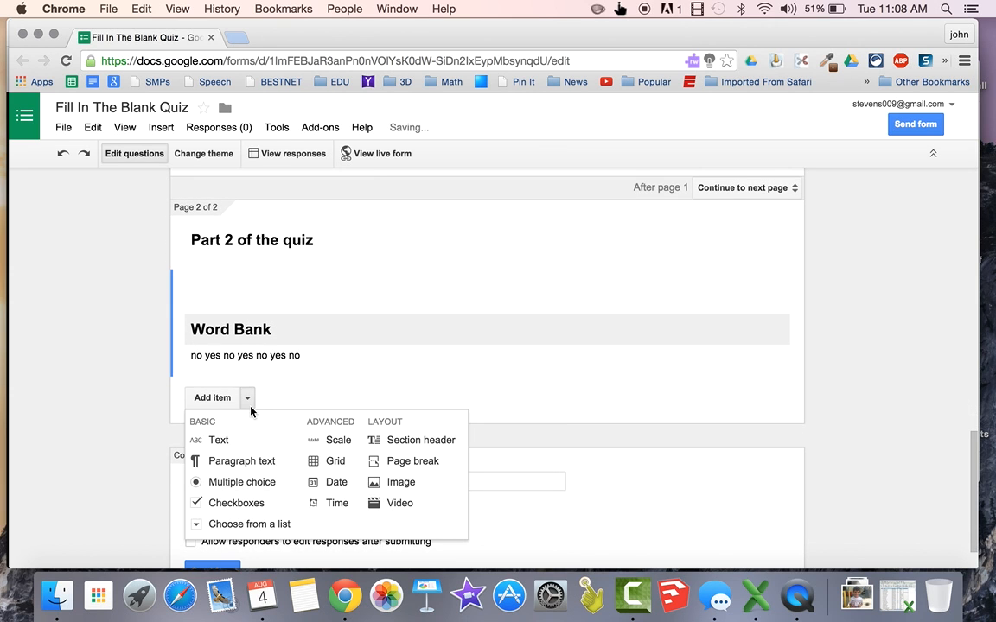
# - Add required text questions 'My son loves to use the word __' and 'A three letter word… is ______'
pyautogui.click(218, 440)
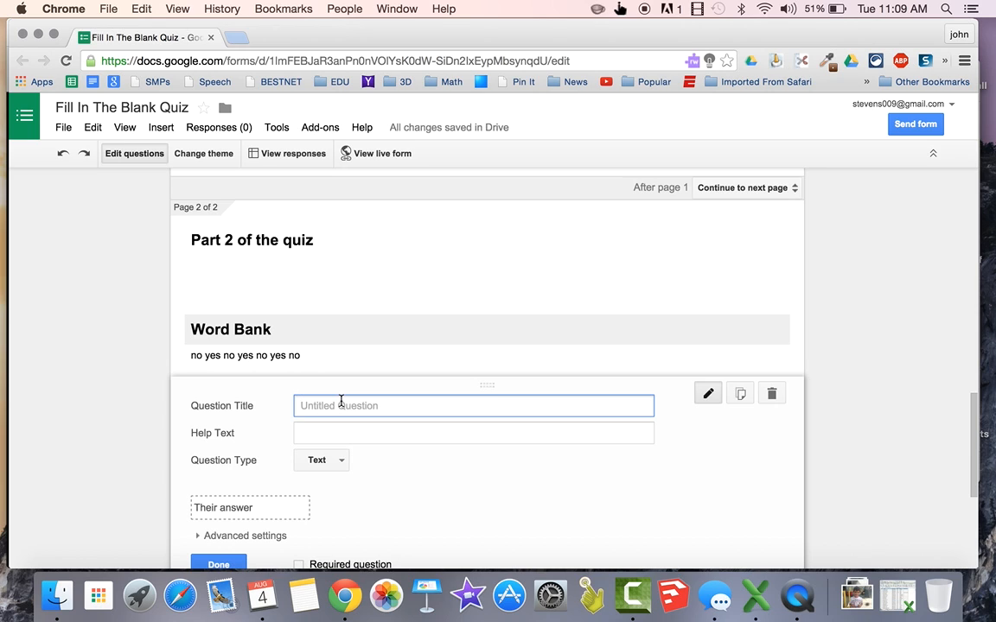
pyautogui.write('My son loves to use')
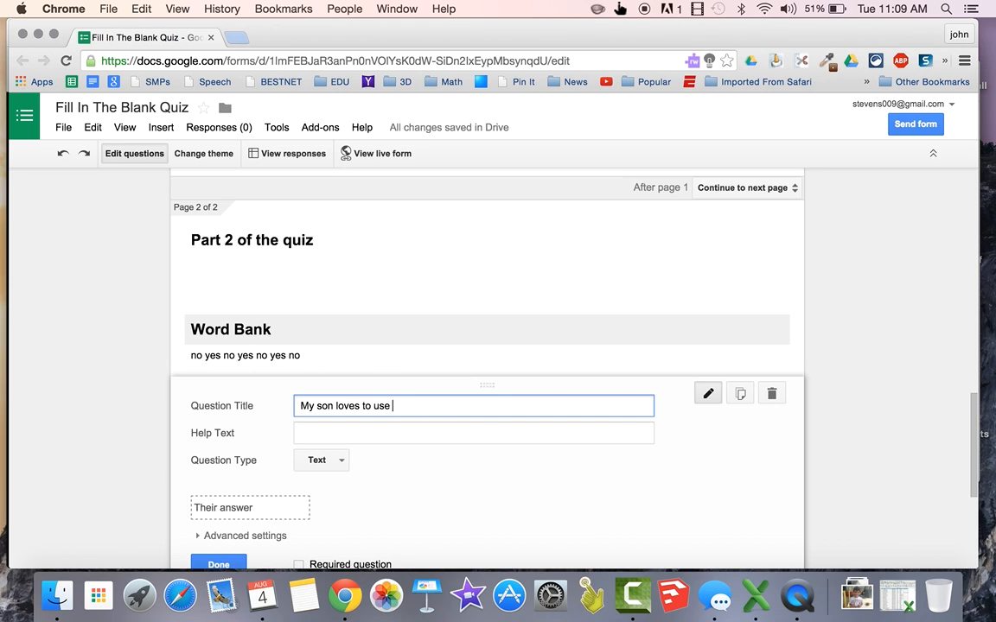
pyautogui.write('the word ___')
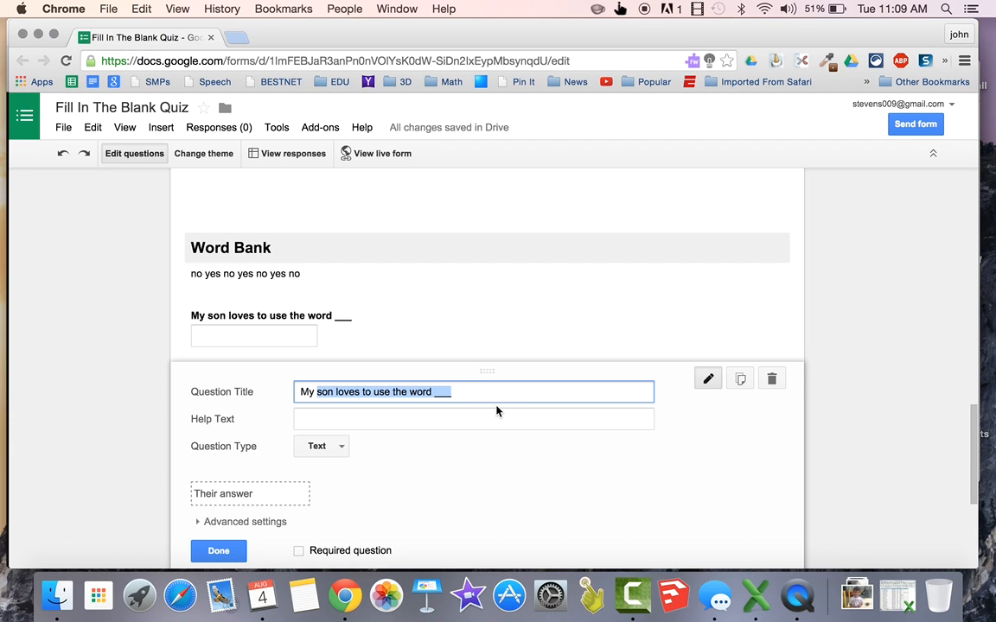
pyautogui.write('A three letter word that')
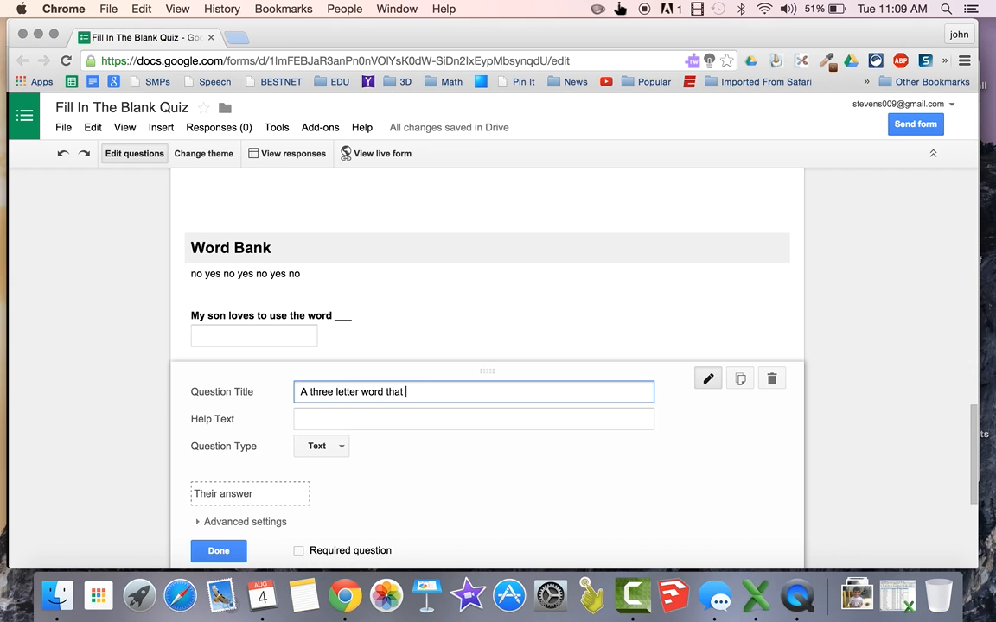
pyautogui.write('starts with y')
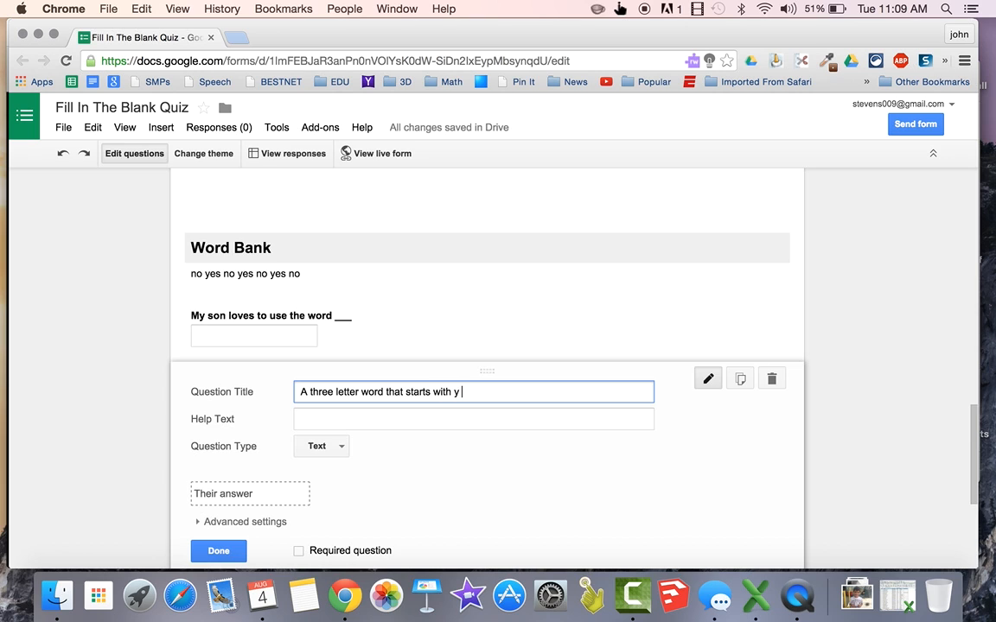
pyautogui.write('is ______')
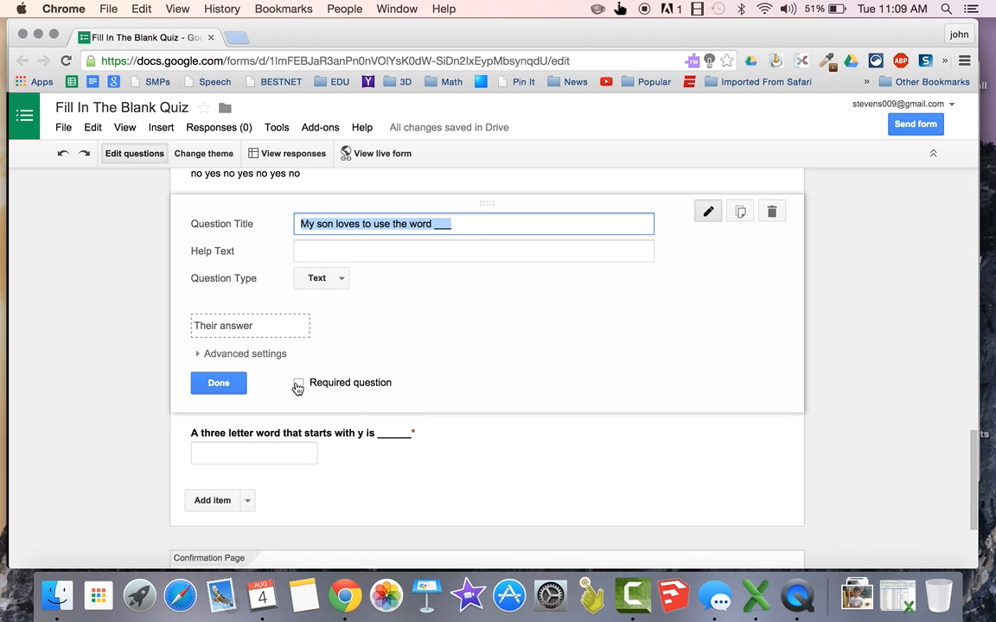
pyautogui.click(218, 383)
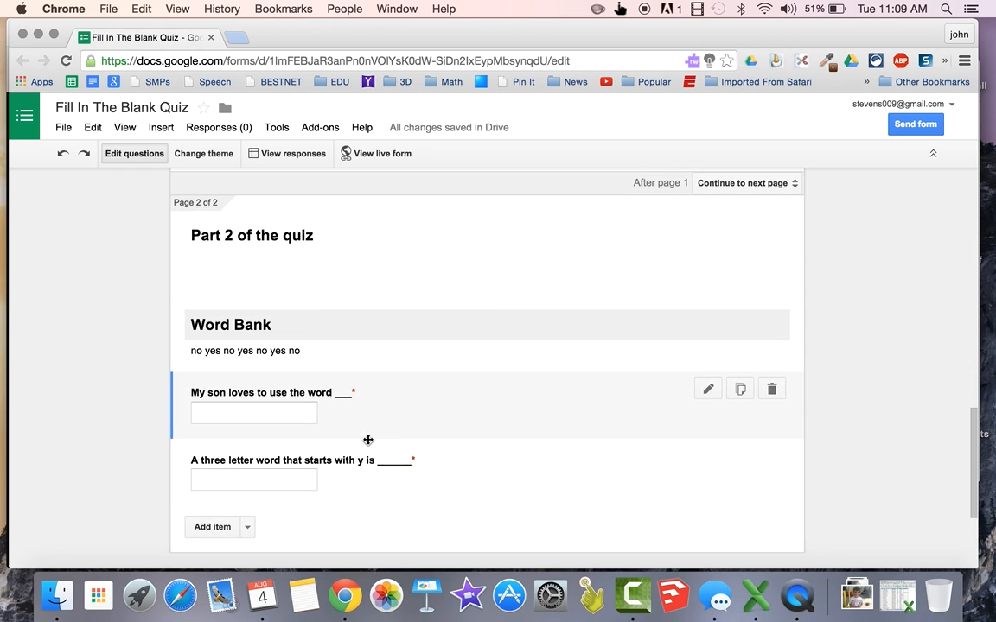
pyautogui.scroll(-3)
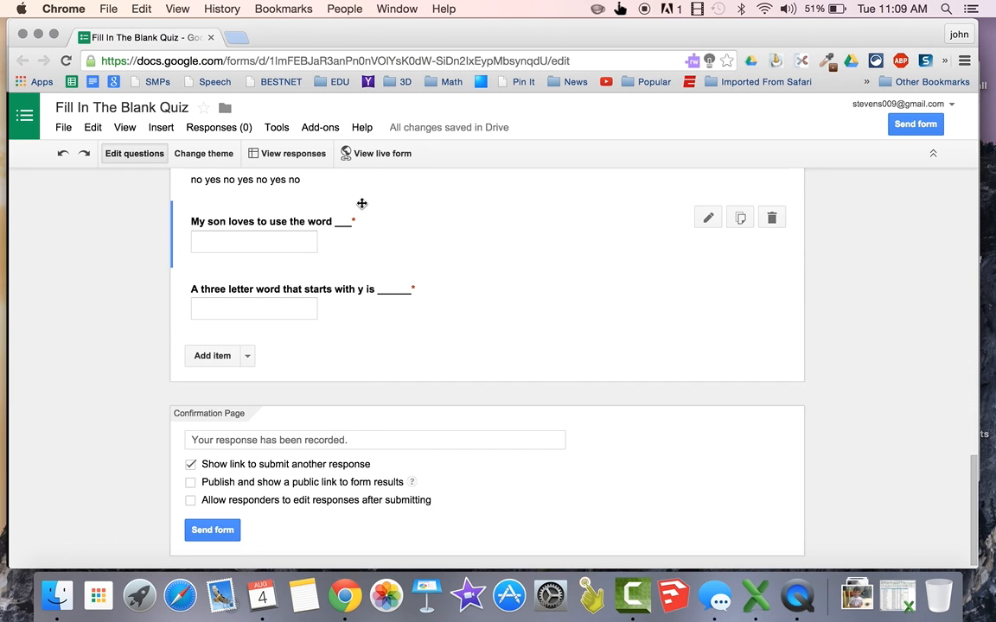
pyautogui.moveTo(364, 161)
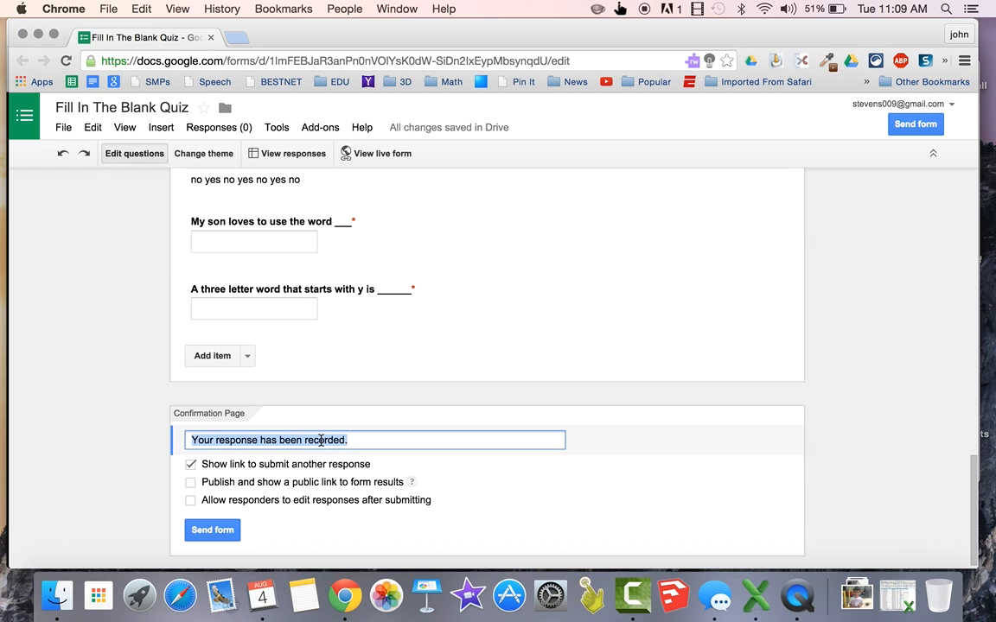
# - Replace the default confirmation text with 'Thank you for working so hard. Check back tomorrow for scores.'
pyautogui.write('Thank you for working so hard.')
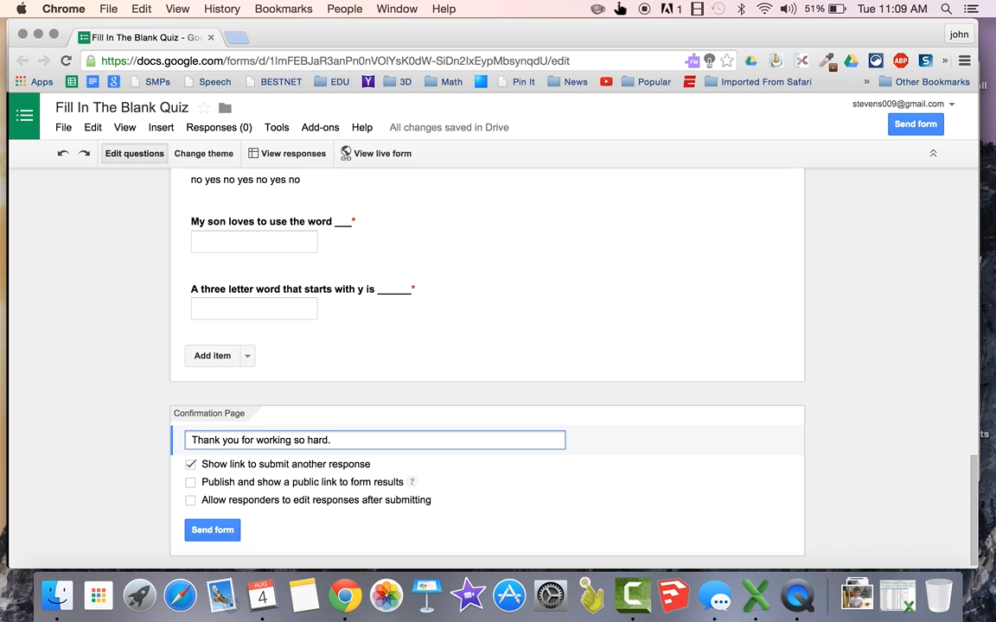
pyautogui.write('Check back tomorrow')
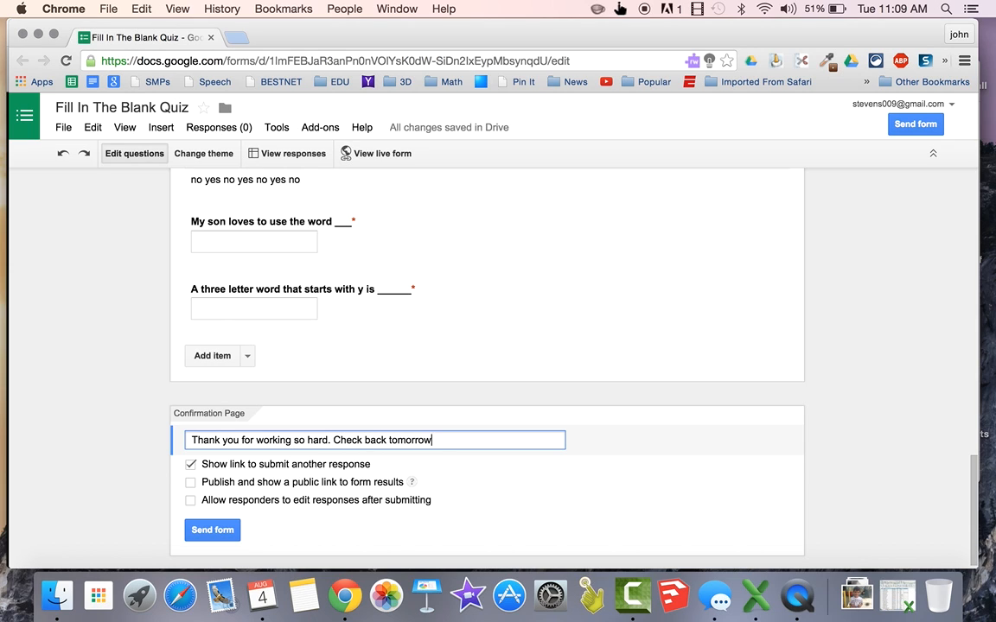
pyautogui.write('for scores.')
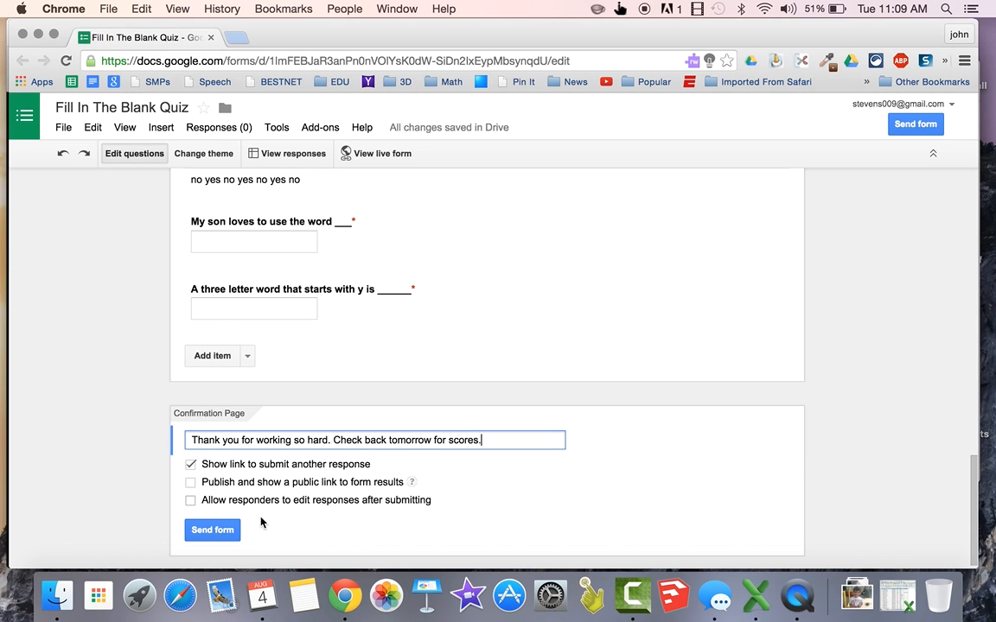
pyautogui.moveTo(376, 153)
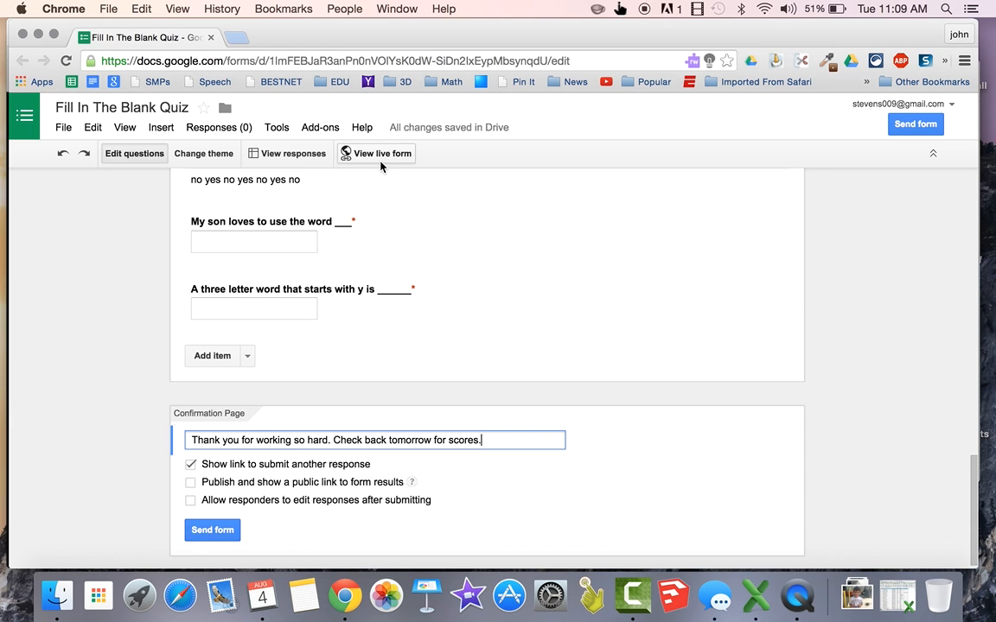
# - On the live form, enter name Stevens, choose 2nd period, answer 'test', and continue
pyautogui.click(382, 153)
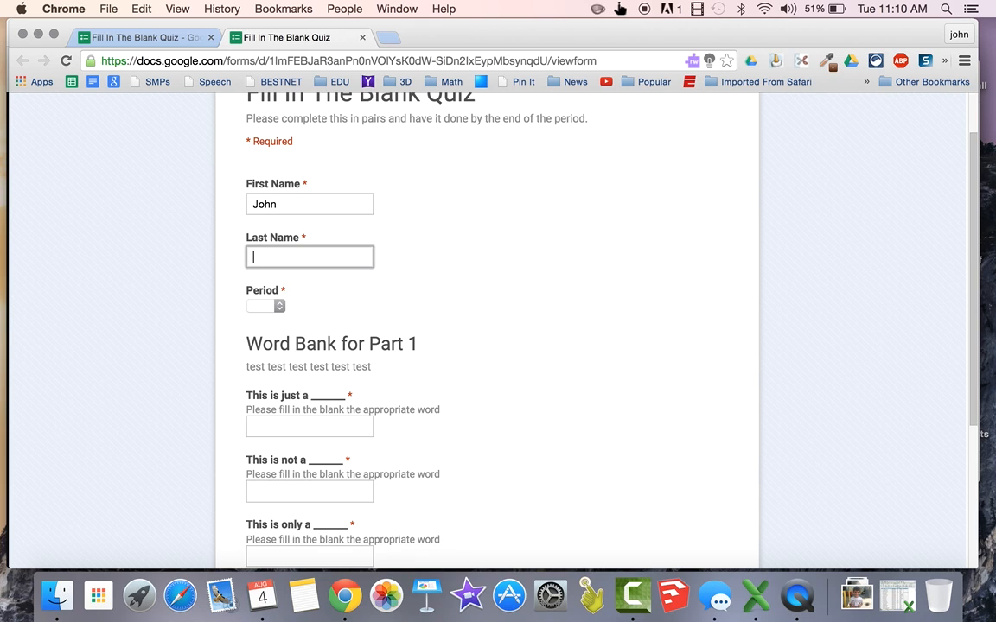
pyautogui.write('Stevens')
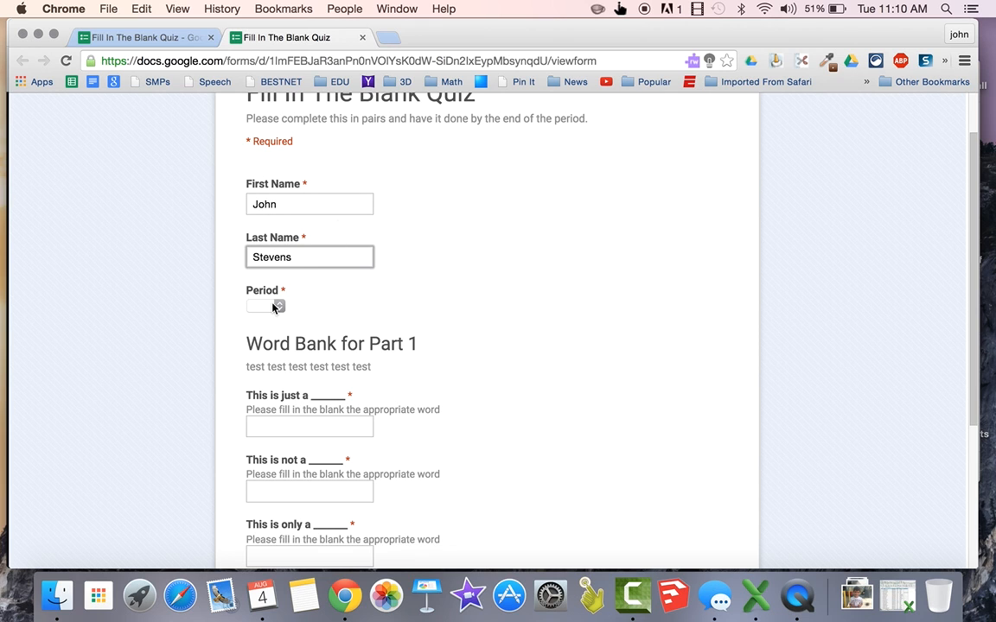
pyautogui.click(266, 305)
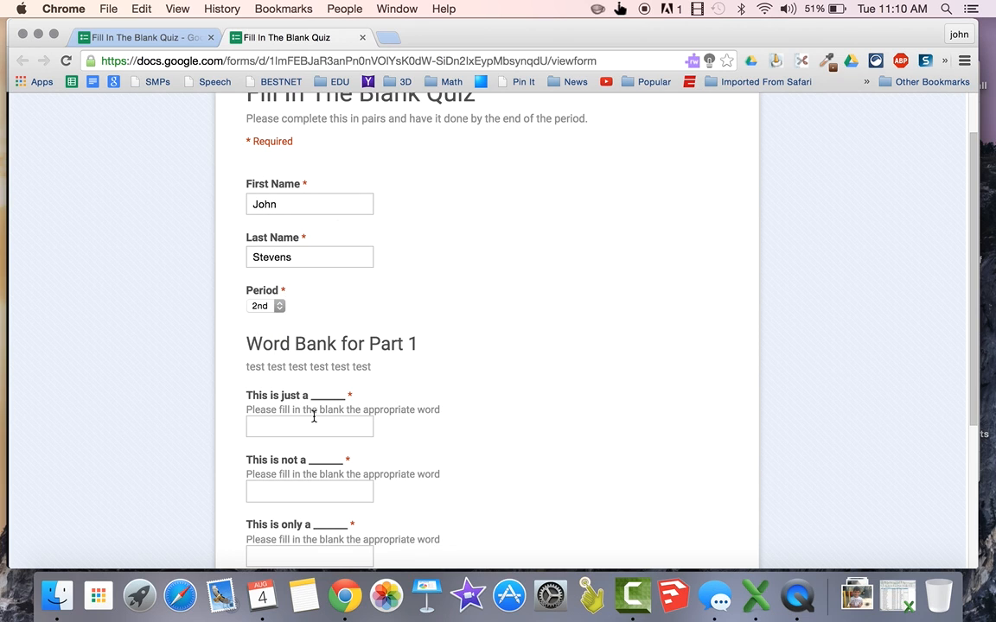
pyautogui.write('tes')
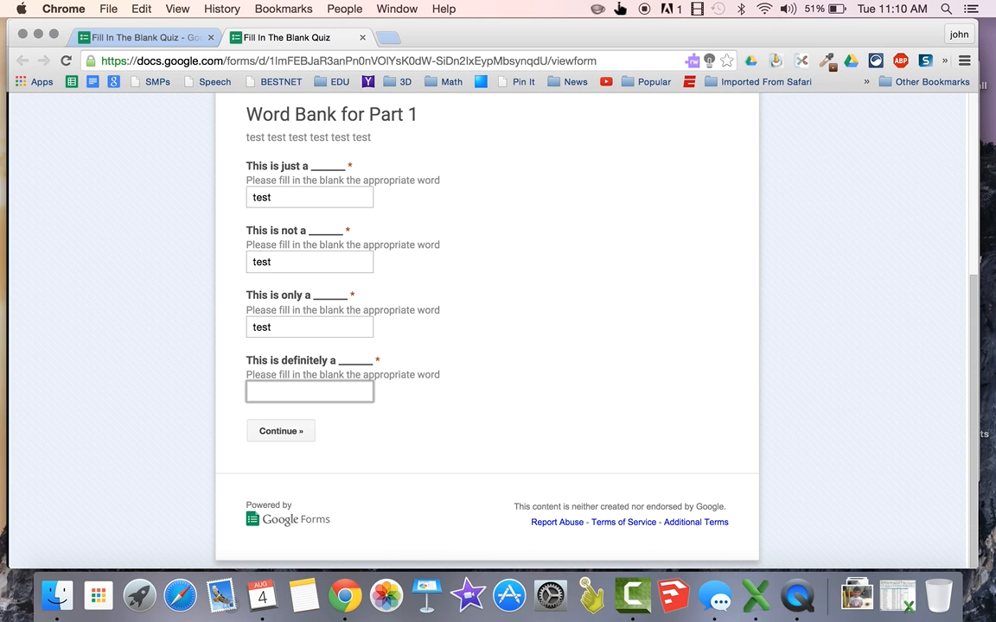
pyautogui.write('test')
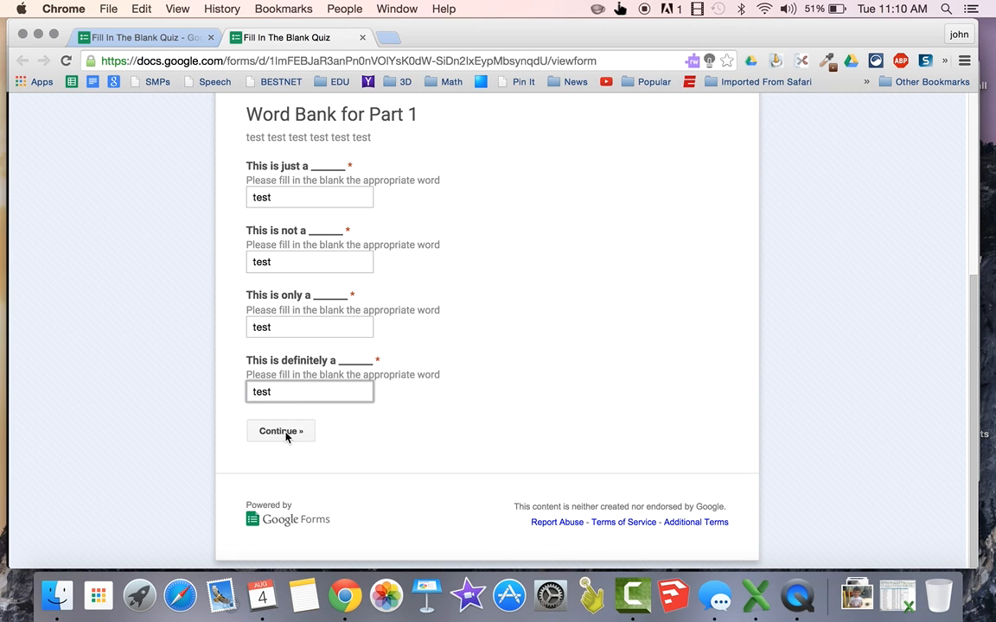
pyautogui.click(280, 432)
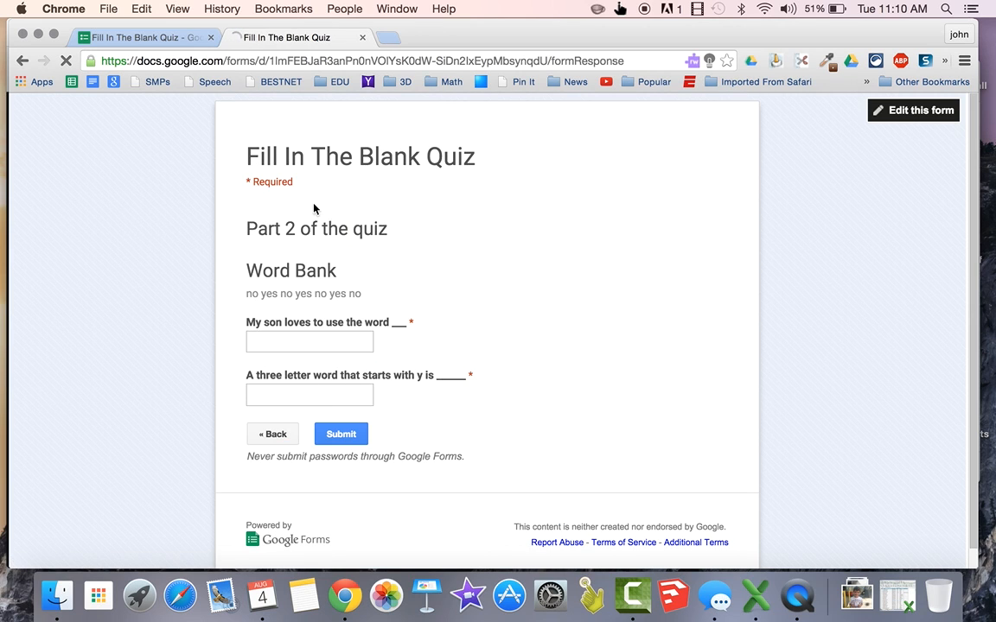
# - Answer the two Part 2 blanks with 'no' and 'yes' and submit the test response
pyautogui.write('ye')
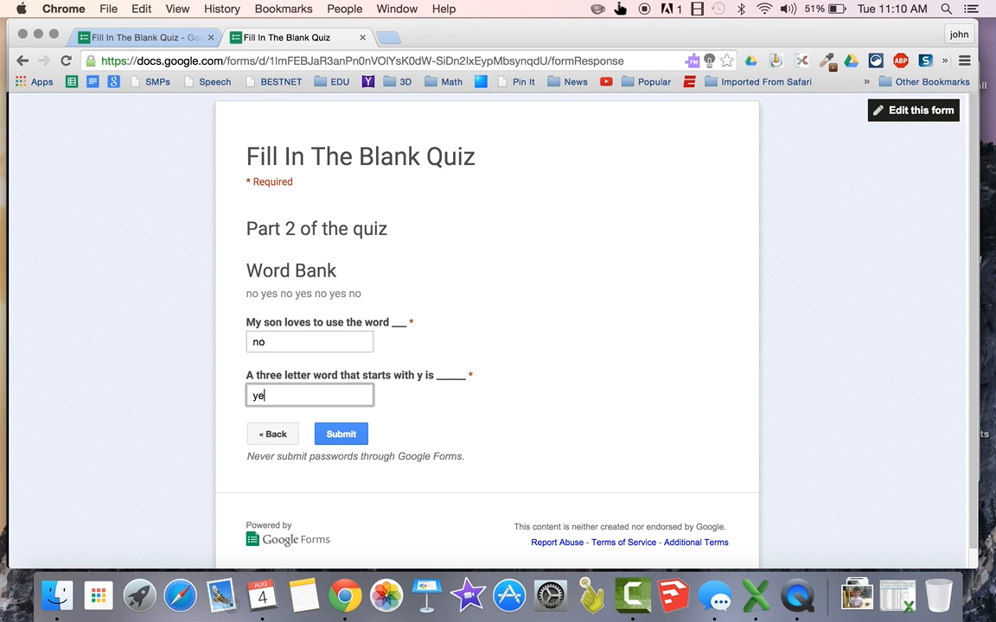
pyautogui.write('s')
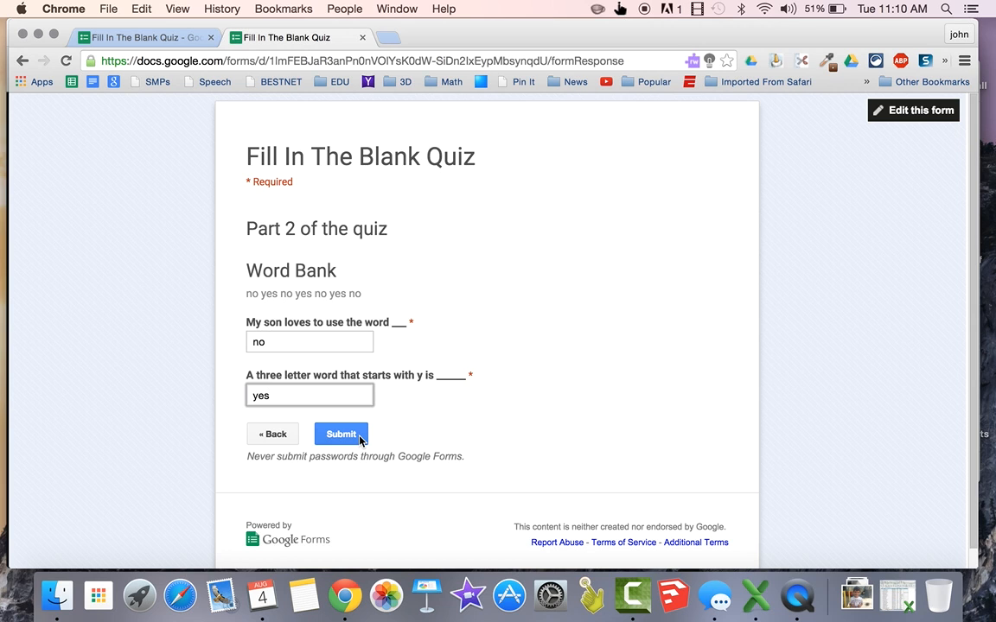
pyautogui.click(340, 434)
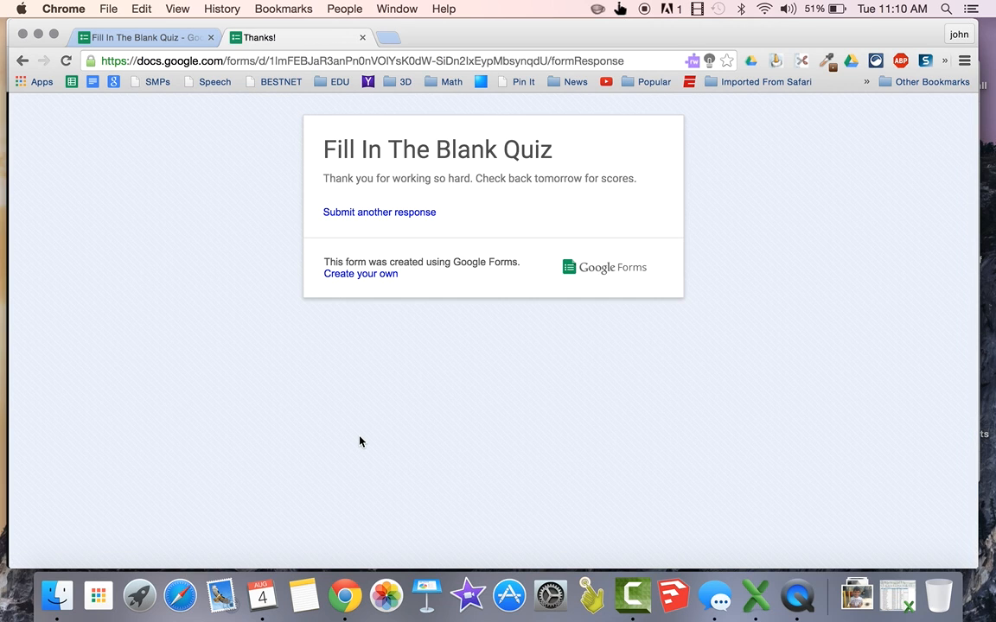
pyautogui.moveTo(340, 400)
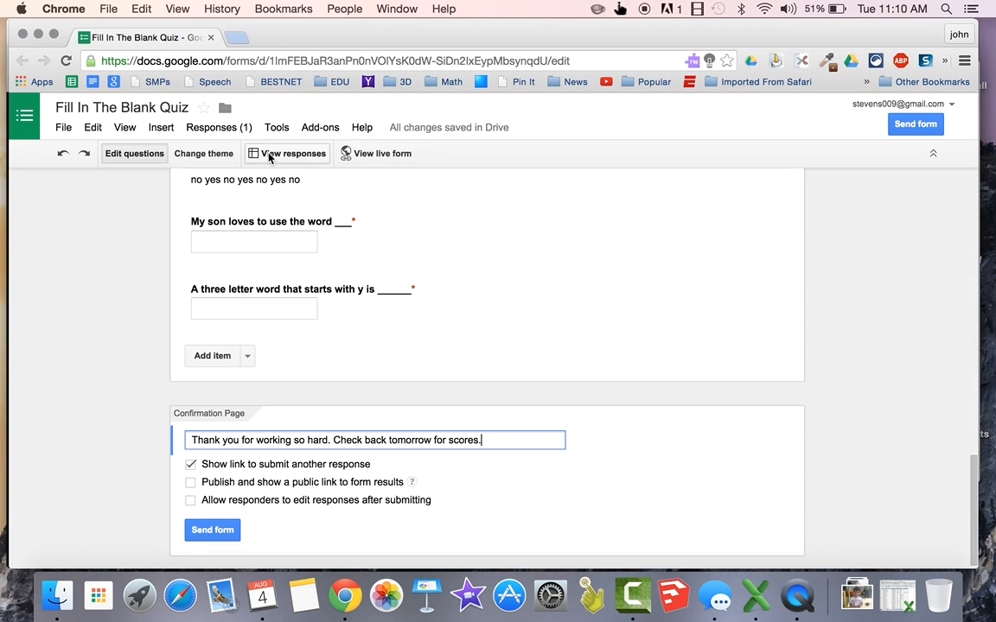
pyautogui.moveTo(219, 127)
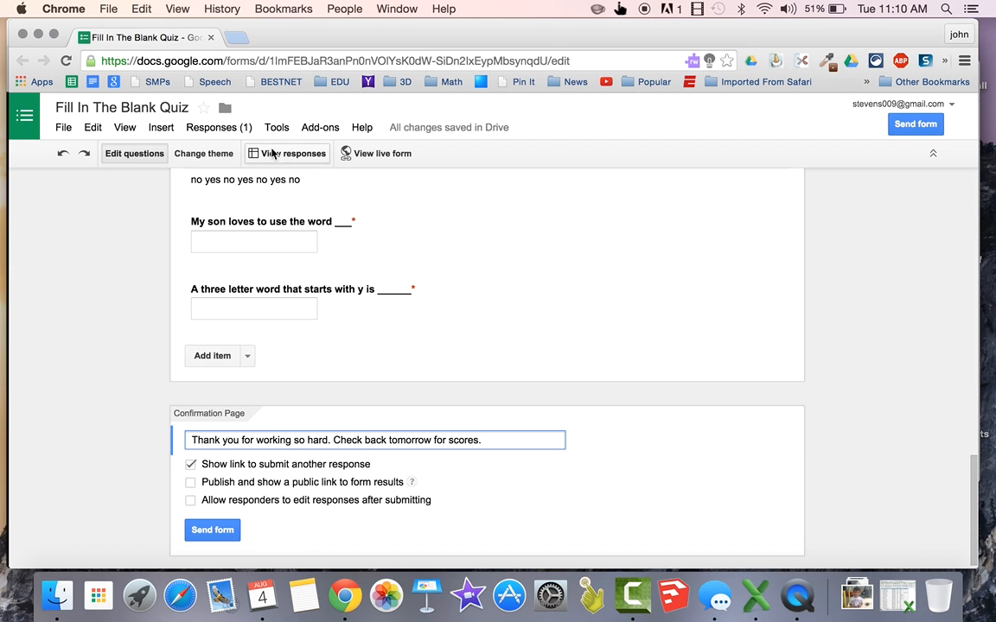
# - Open View responses from the quiz editor, which now shows one response
pyautogui.click(292, 153)
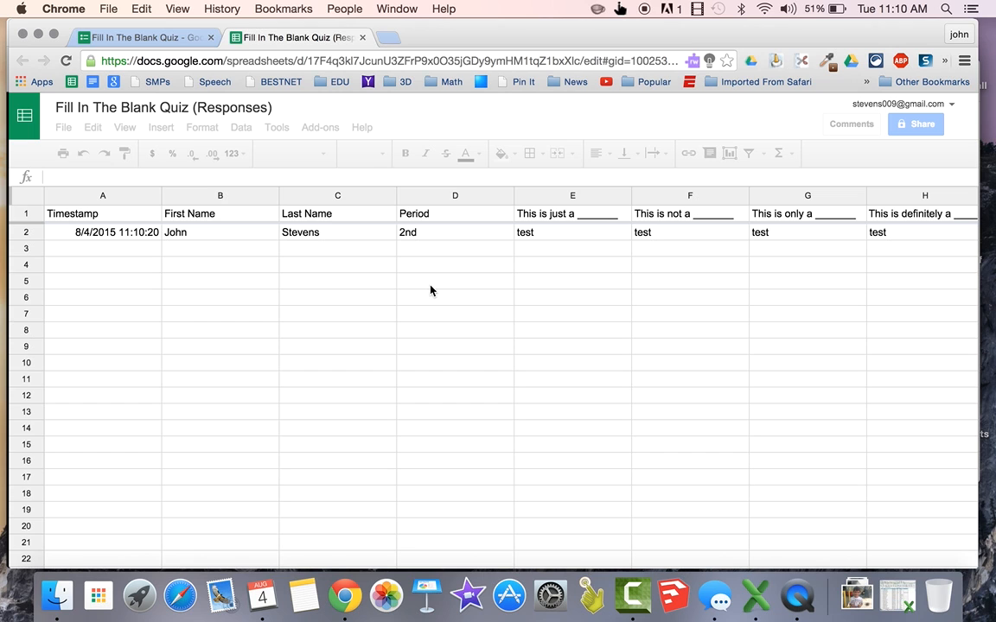
# - Scroll across the Form Responses 1 sheet to review the test submission's answers
pyautogui.hscroll(3)
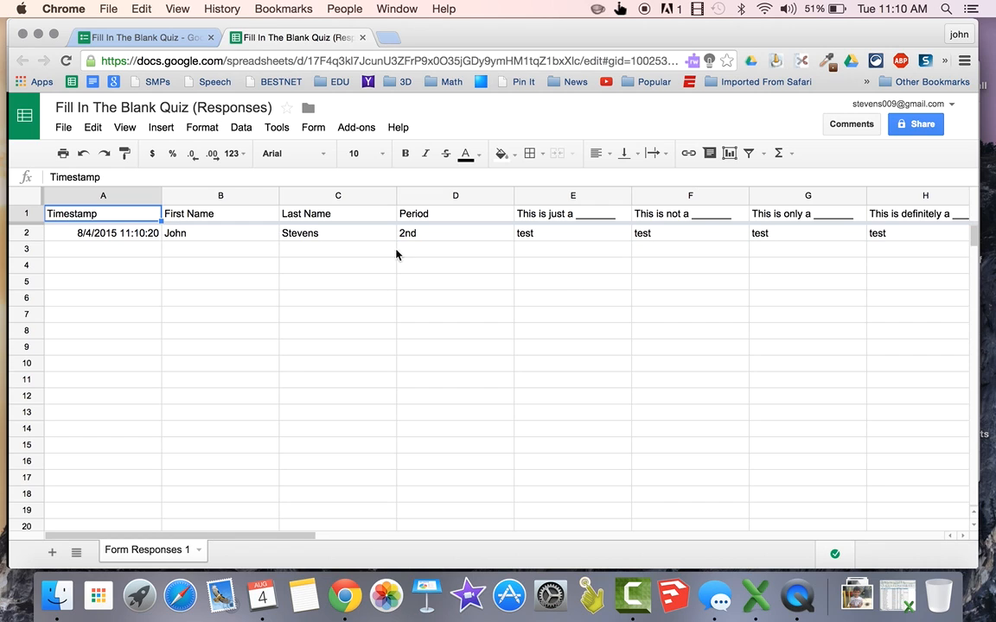
pyautogui.click(139, 37)
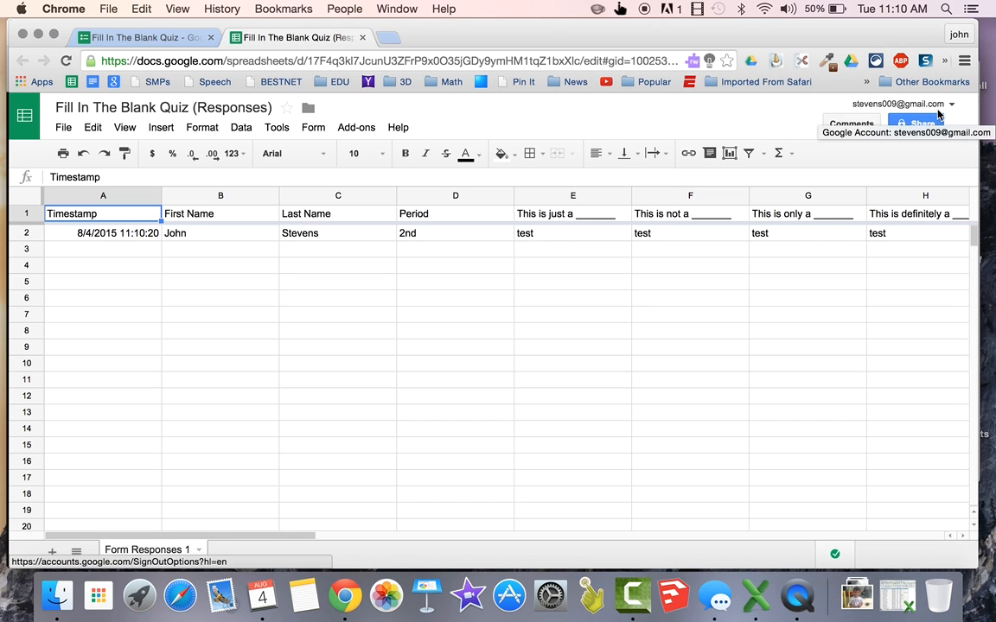
pyautogui.moveTo(657, 21)
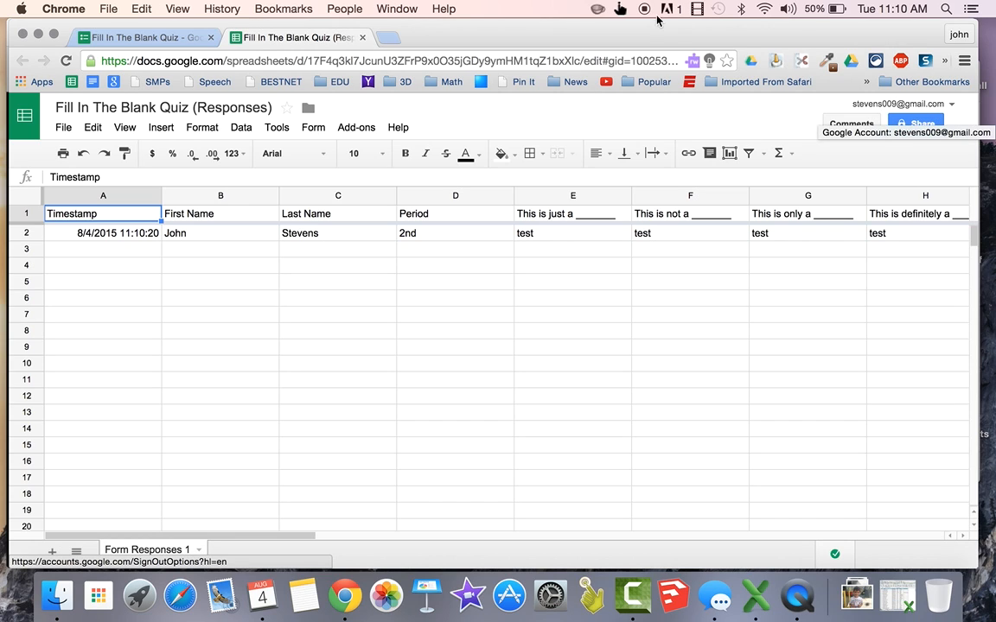